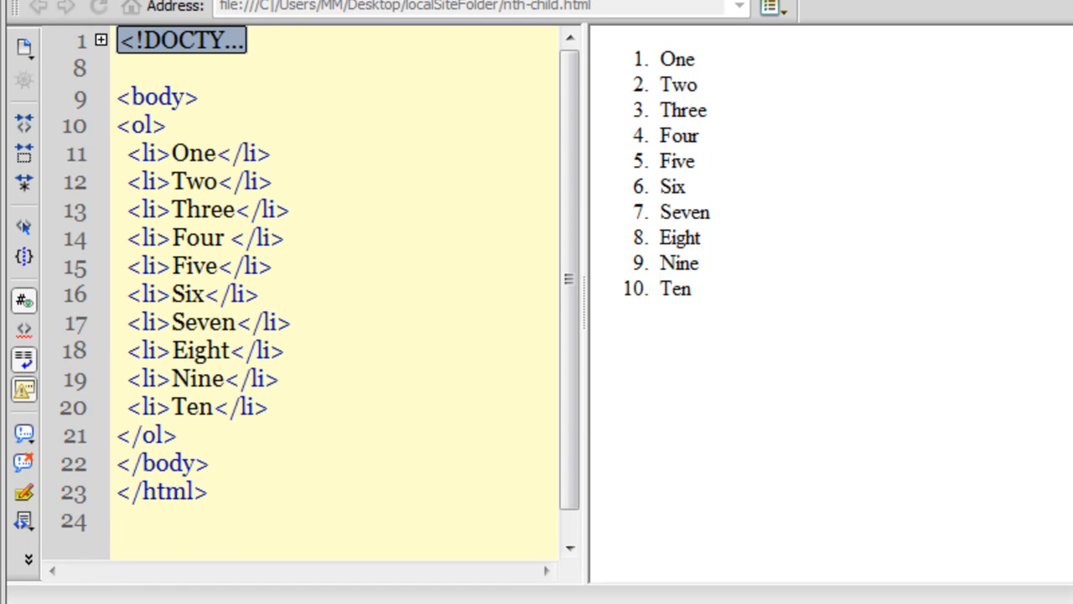
pyautogui.moveTo(747, 176)
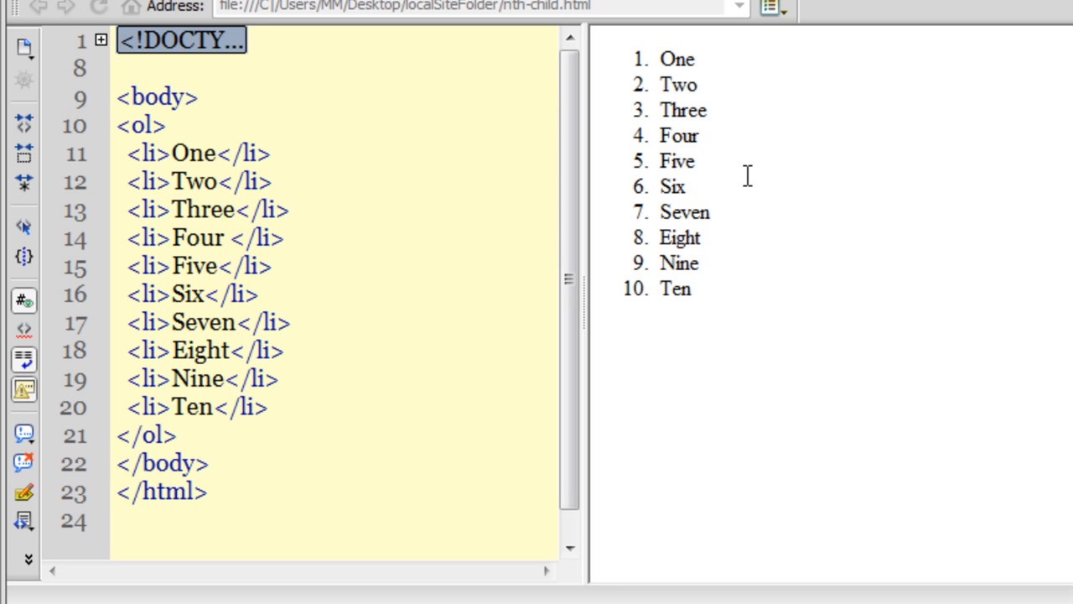
pyautogui.moveTo(671, 84)
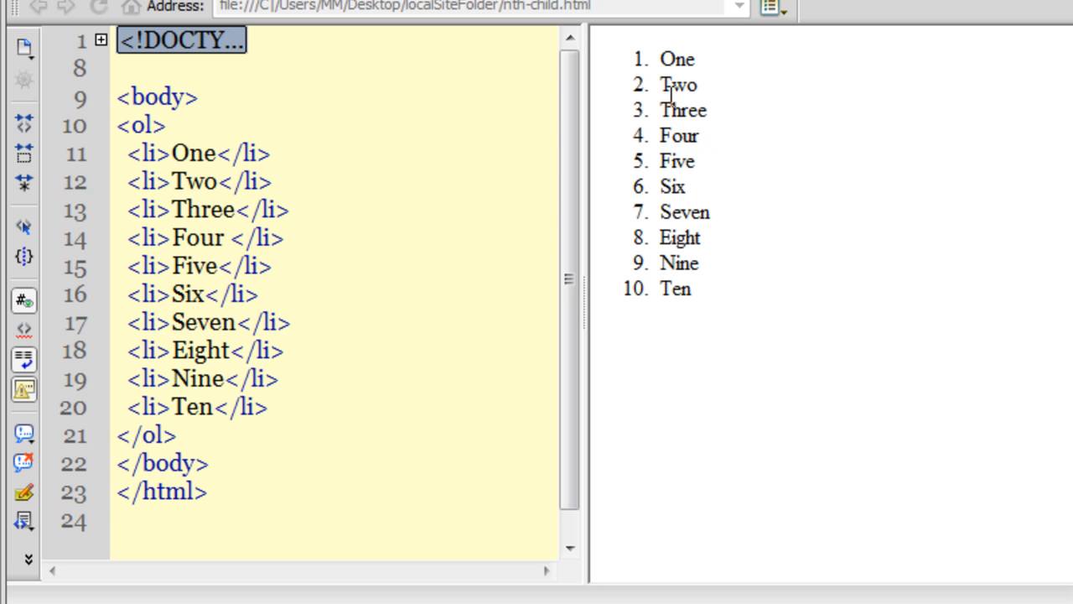
# Select the ordered list and its first item, One, in the document.
pyautogui.click(170, 153)
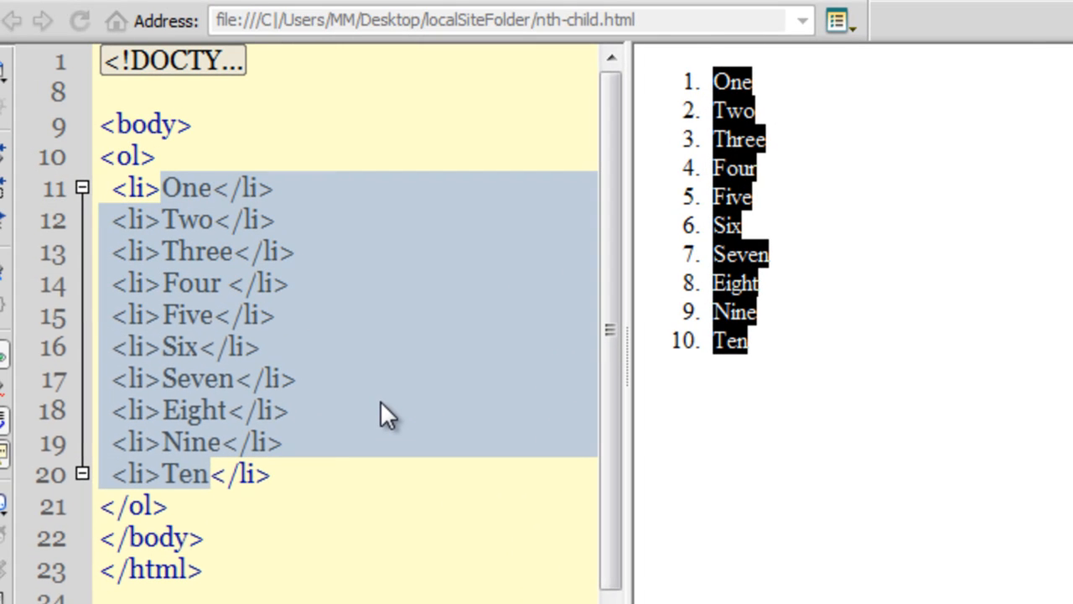
pyautogui.moveTo(226, 265)
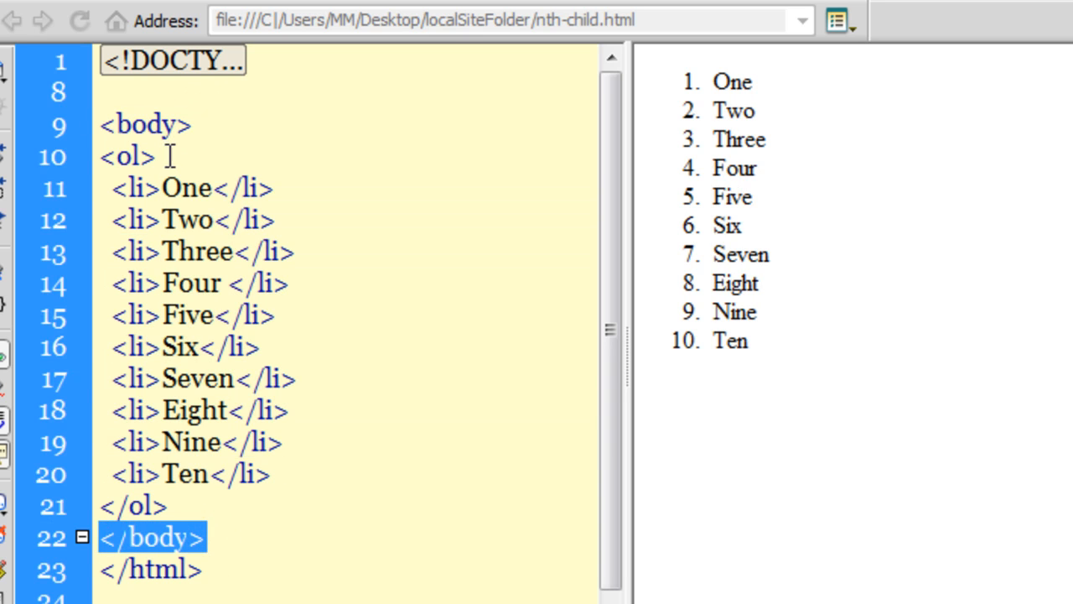
pyautogui.click(126, 156)
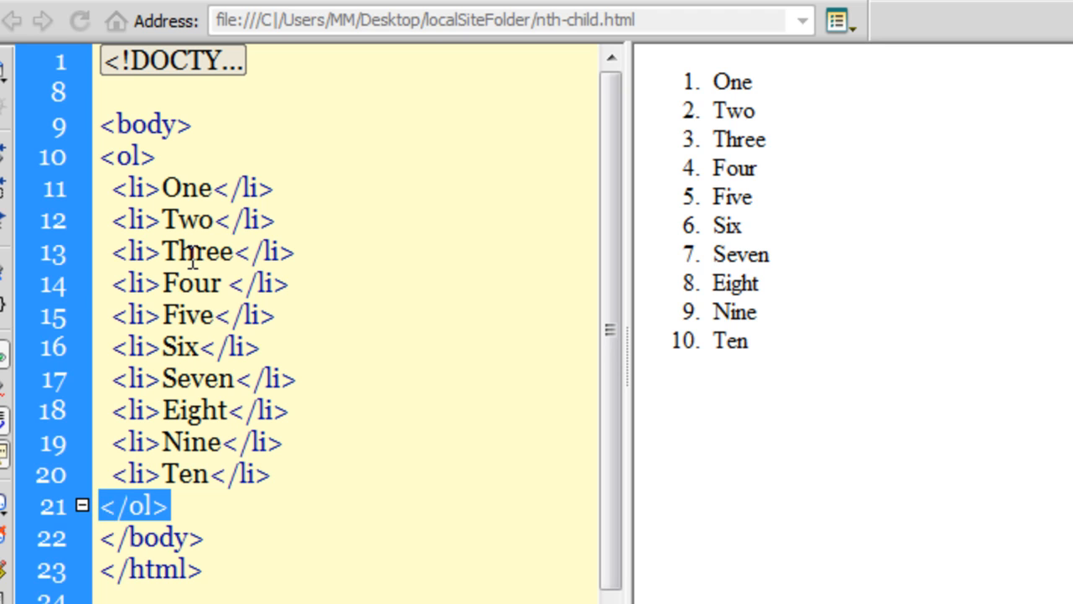
pyautogui.moveTo(176, 220)
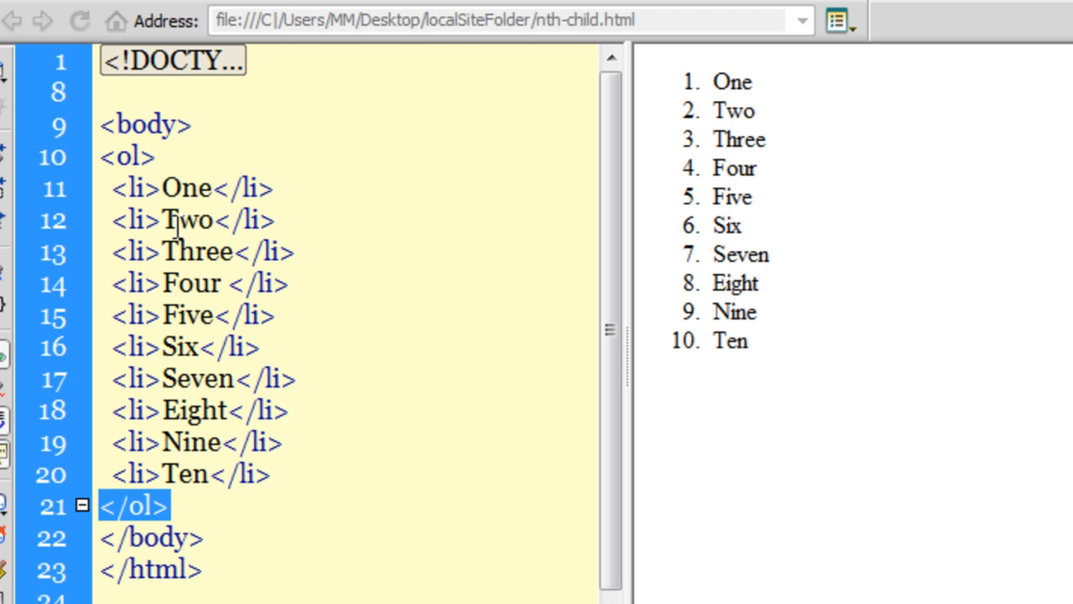
pyautogui.click(185, 187)
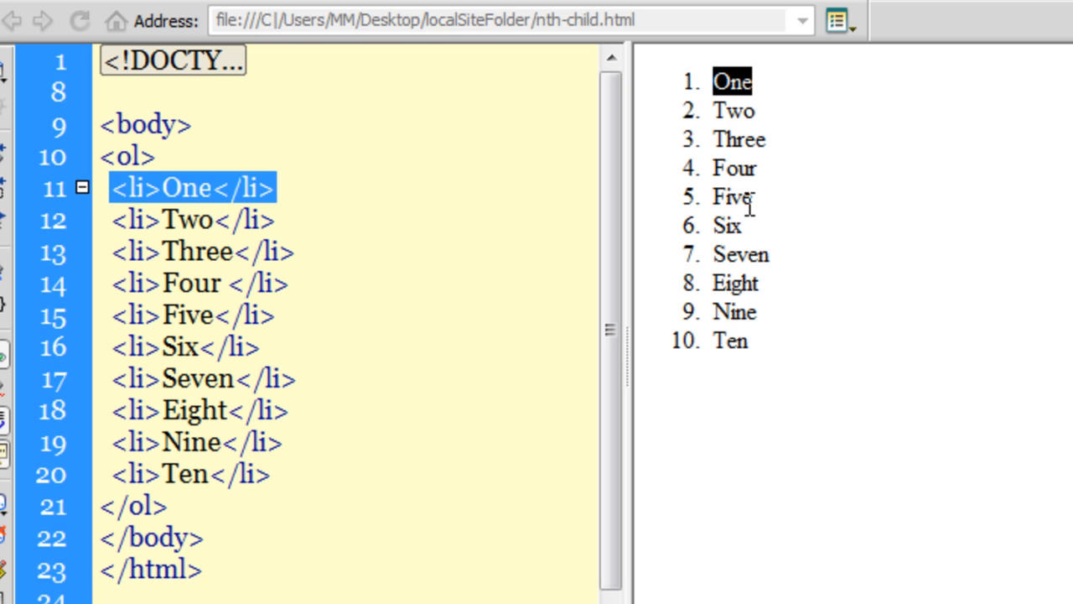
pyautogui.moveTo(728, 124)
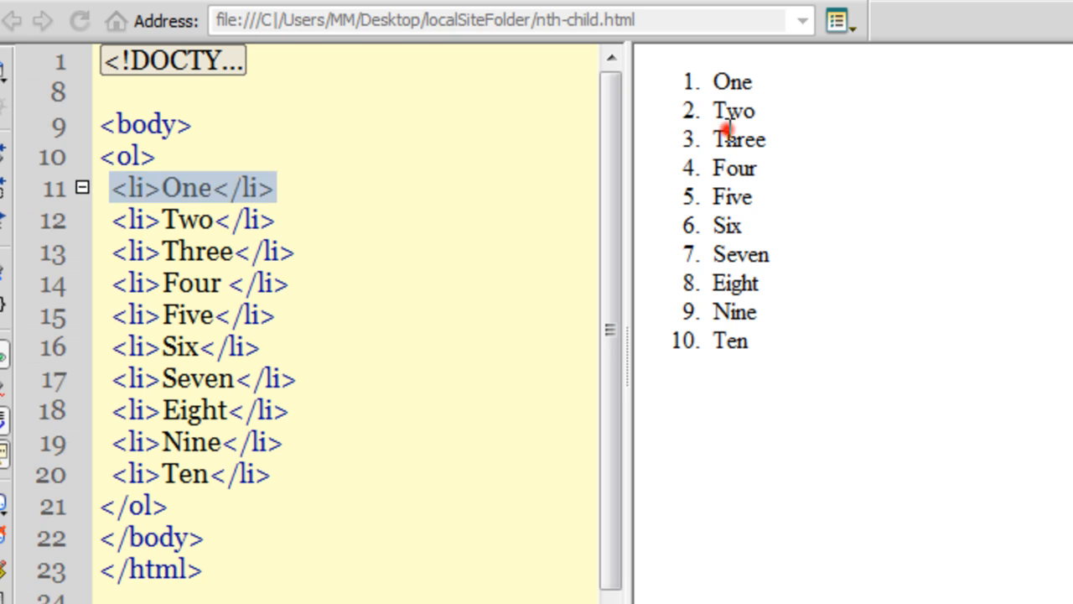
pyautogui.click(172, 252)
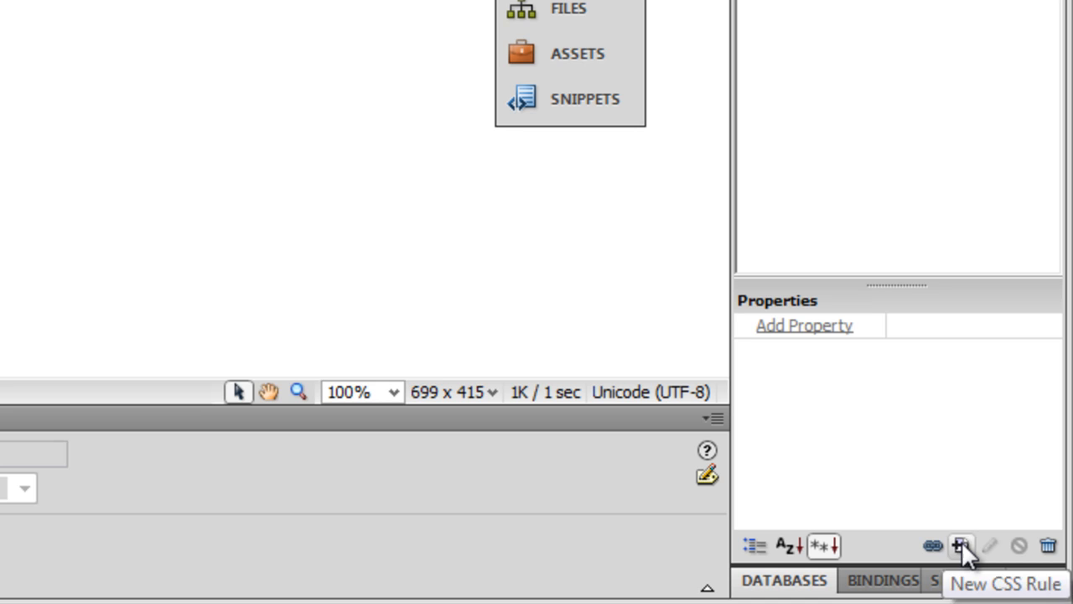
# Start a new compound CSS rule named ol li:first-child.
pyautogui.click(962, 547)
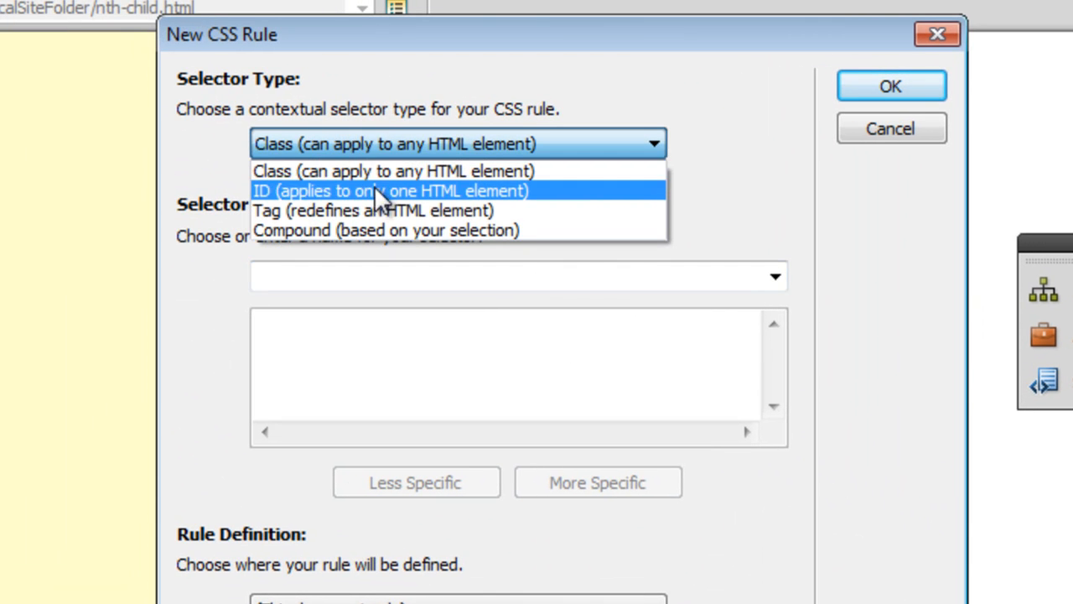
pyautogui.click(386, 230)
pyautogui.write('ol li')
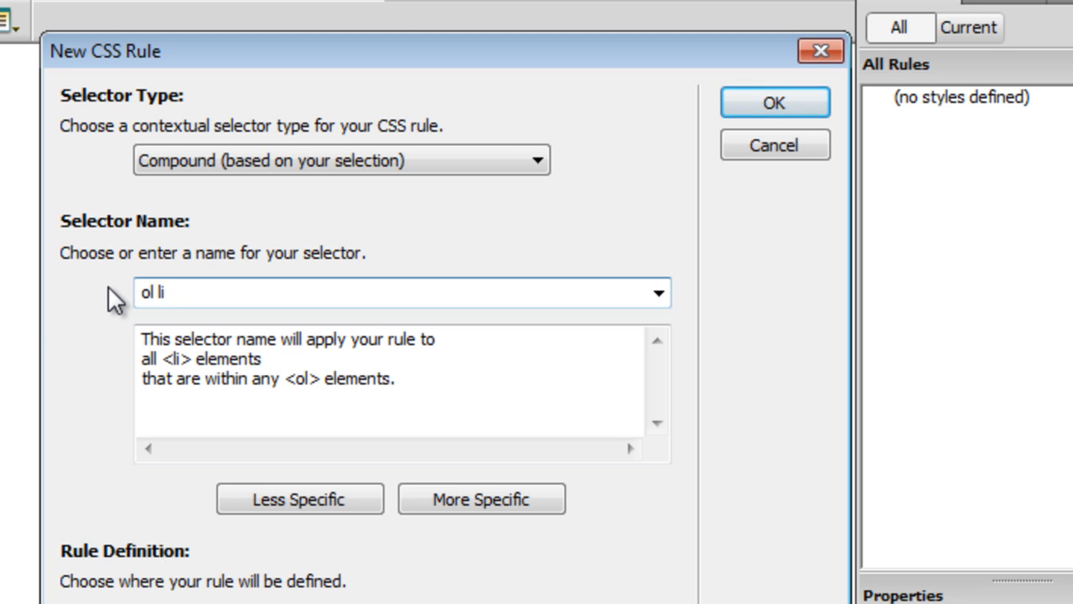
pyautogui.write(':fir')
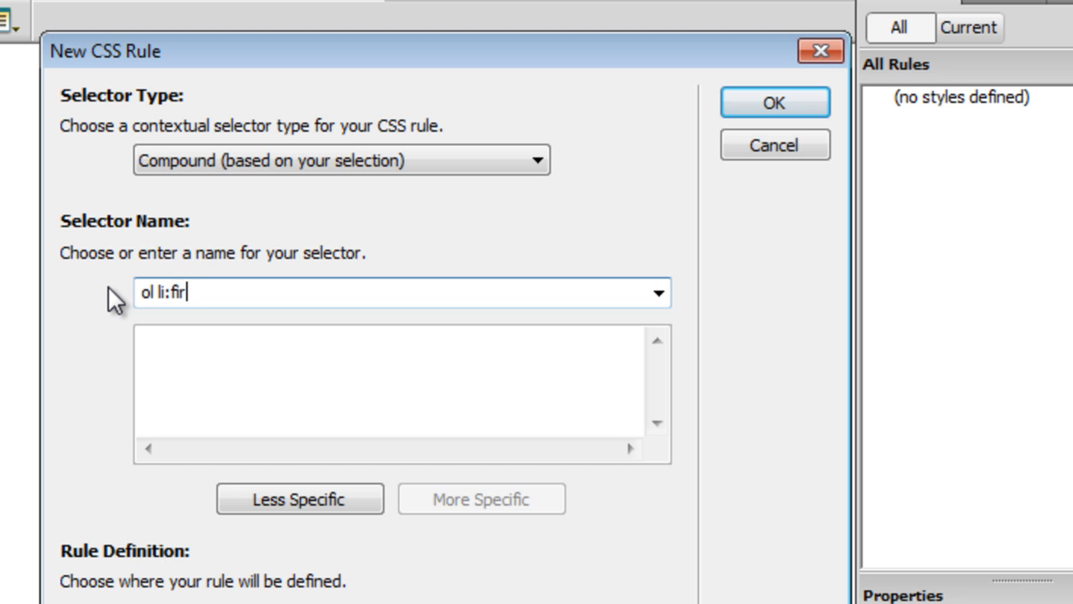
pyautogui.write('st-chi')
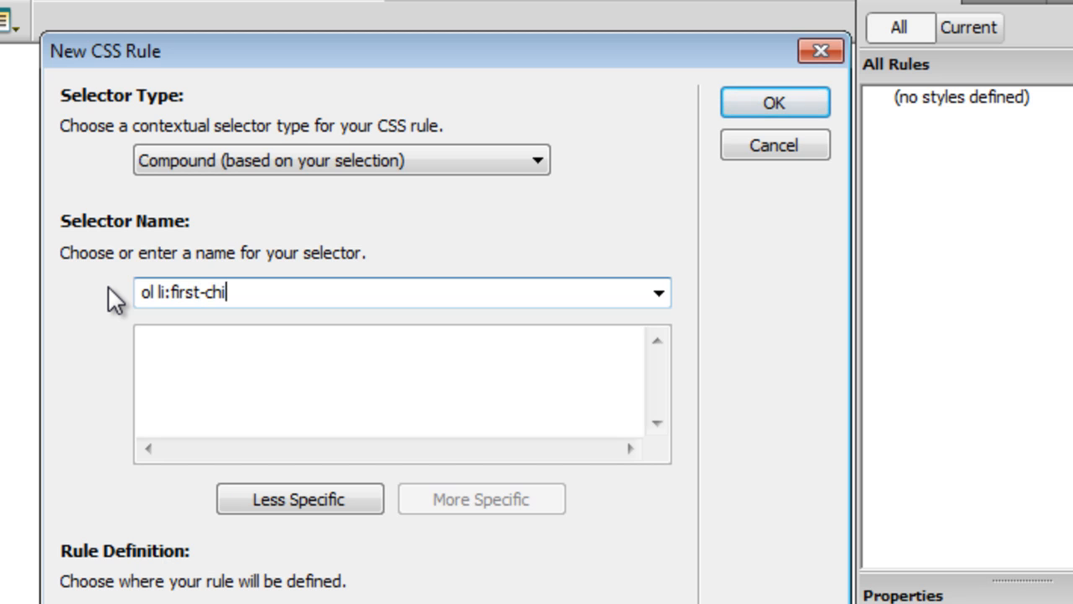
pyautogui.write('d')
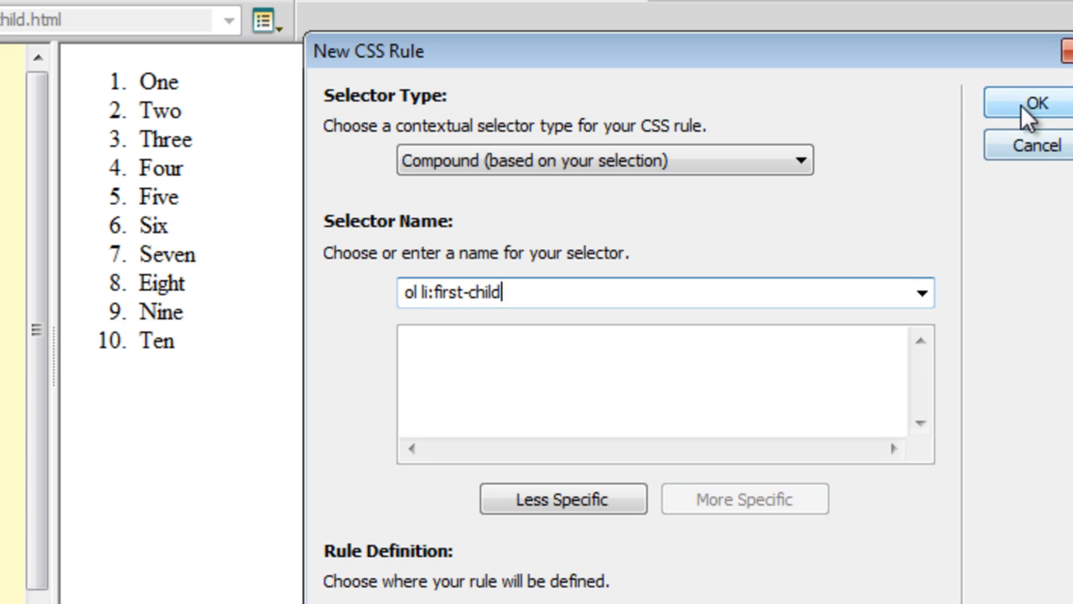
# Create the ol li:first-child rule with colour #900 and 18px font size.
pyautogui.click(1026, 104)
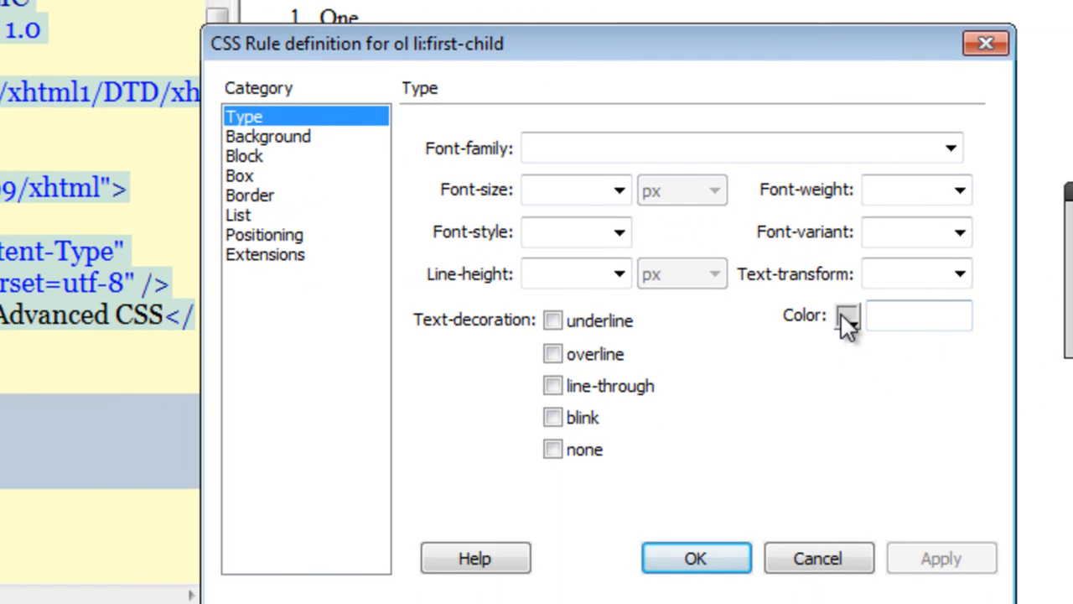
pyautogui.click(848, 315)
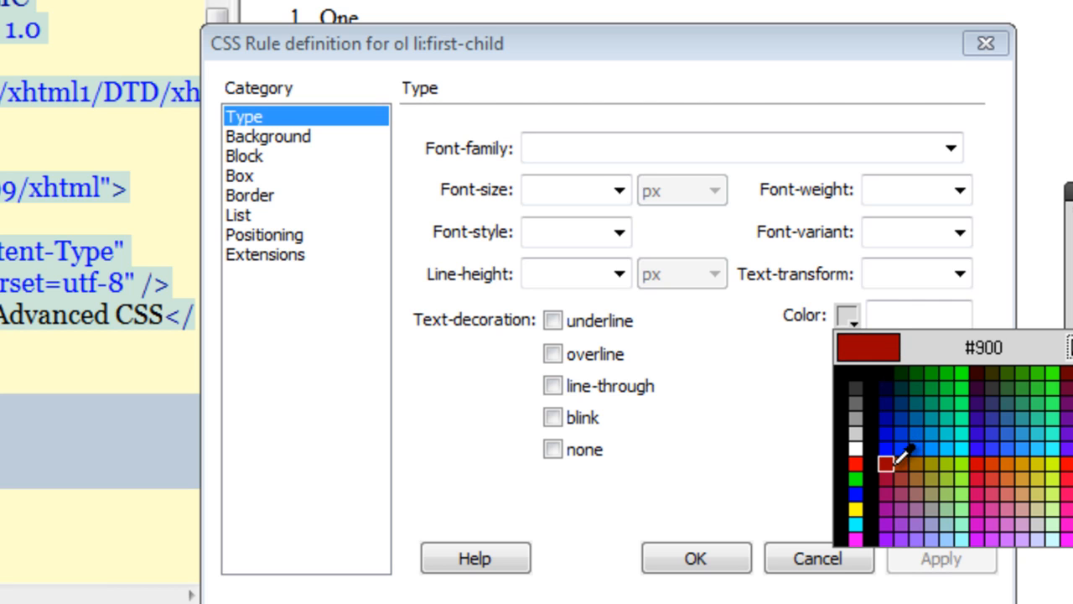
pyautogui.click(886, 464)
pyautogui.write('18')
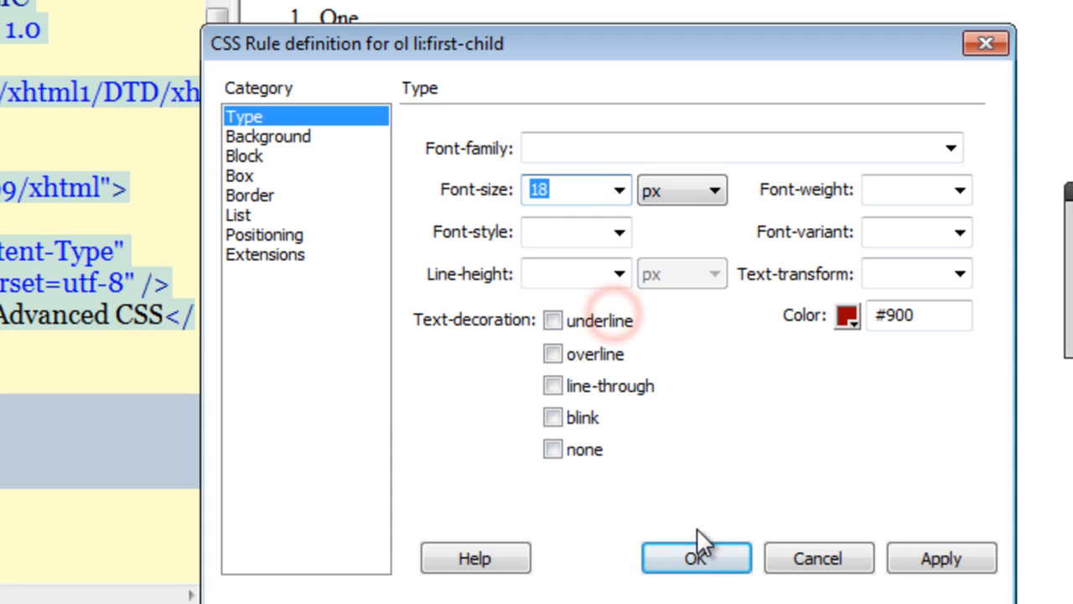
pyautogui.click(694, 557)
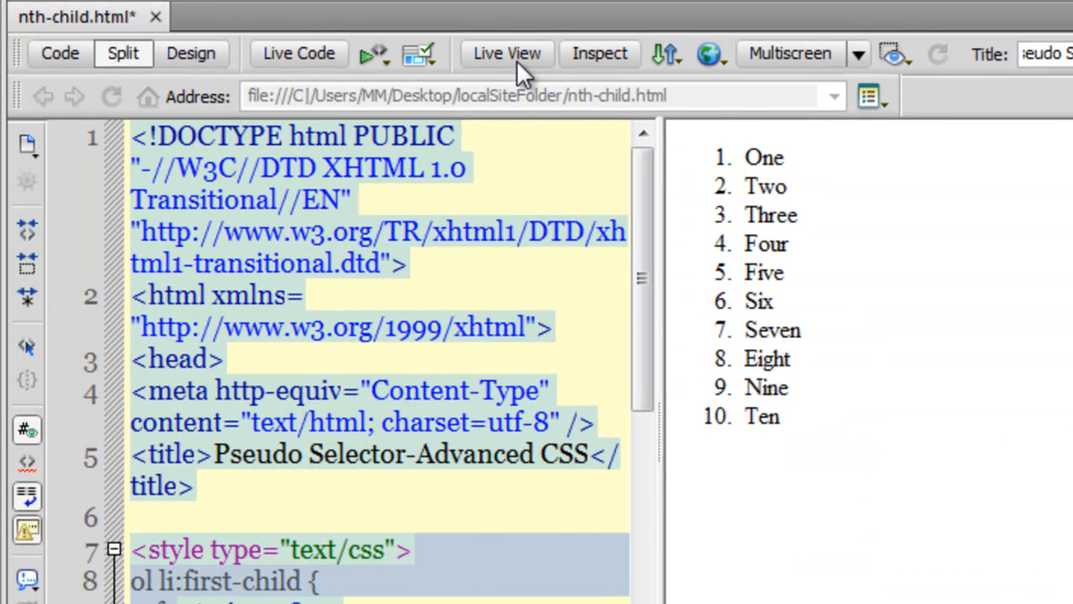
pyautogui.click(507, 52)
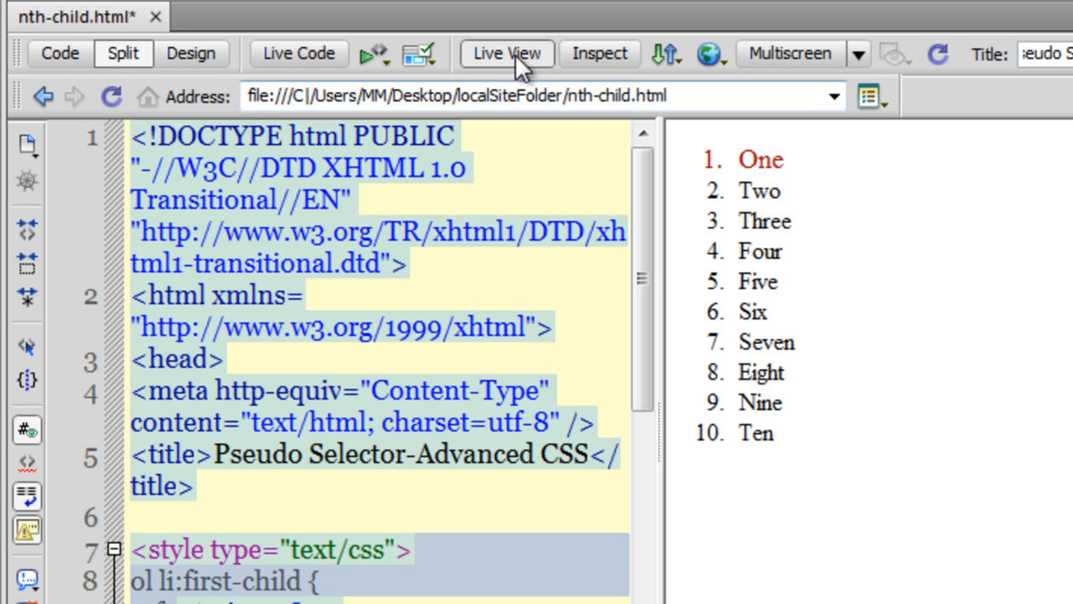
pyautogui.click(507, 52)
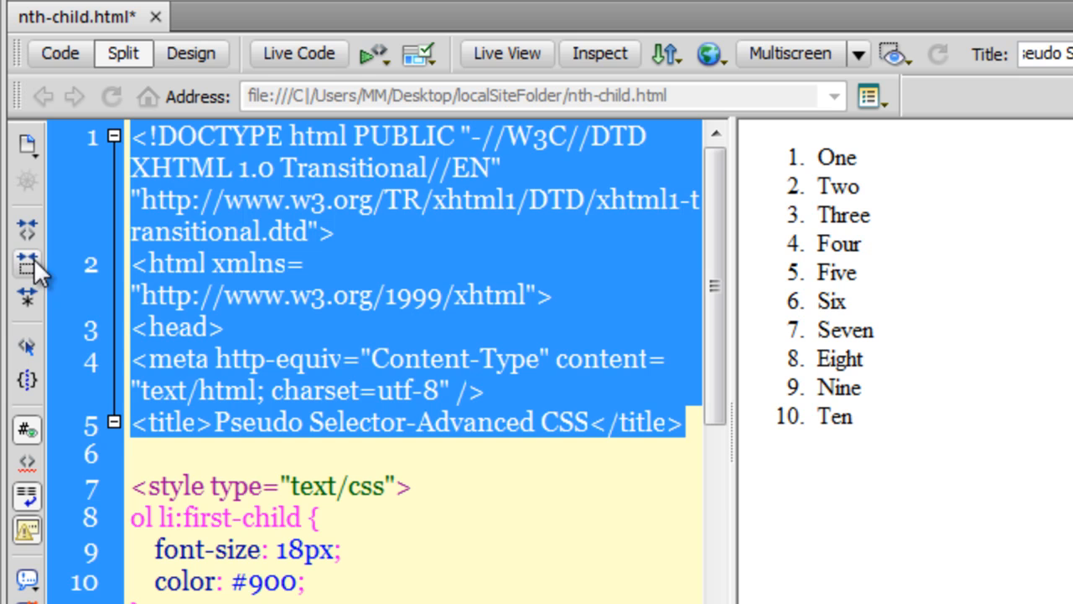
# Collapse the head code and select the word first in the ol li:first-child selector.
pyautogui.click(114, 135)
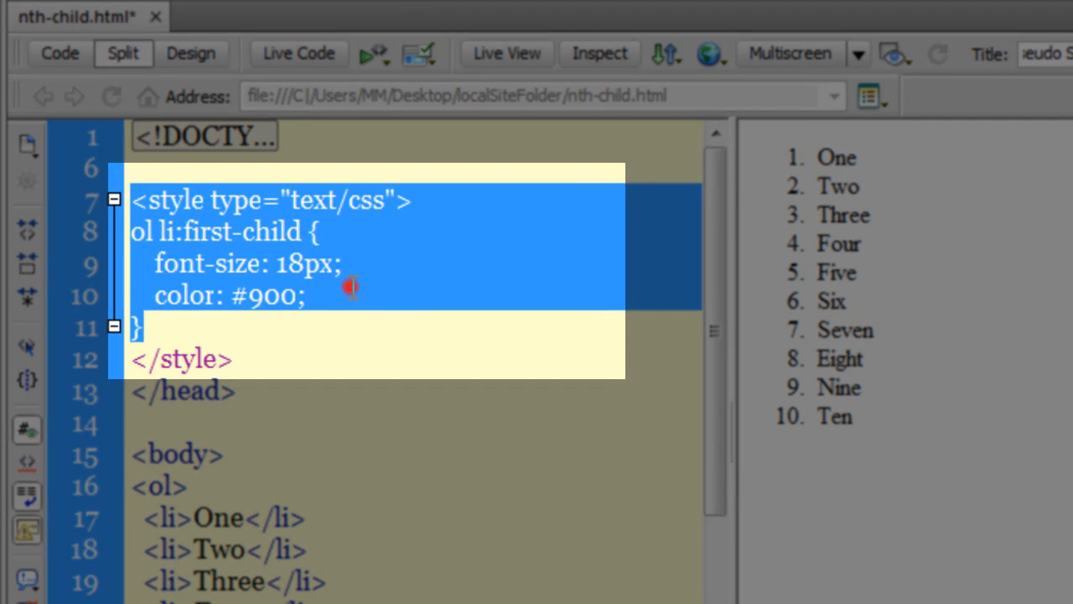
pyautogui.doubleClick(272, 232)
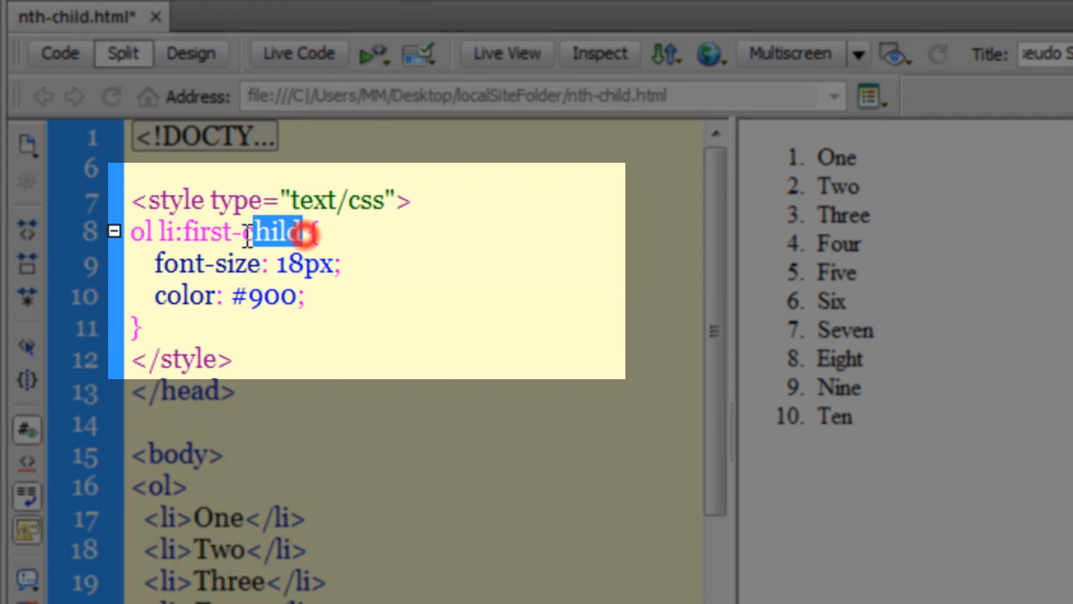
pyautogui.click(210, 231)
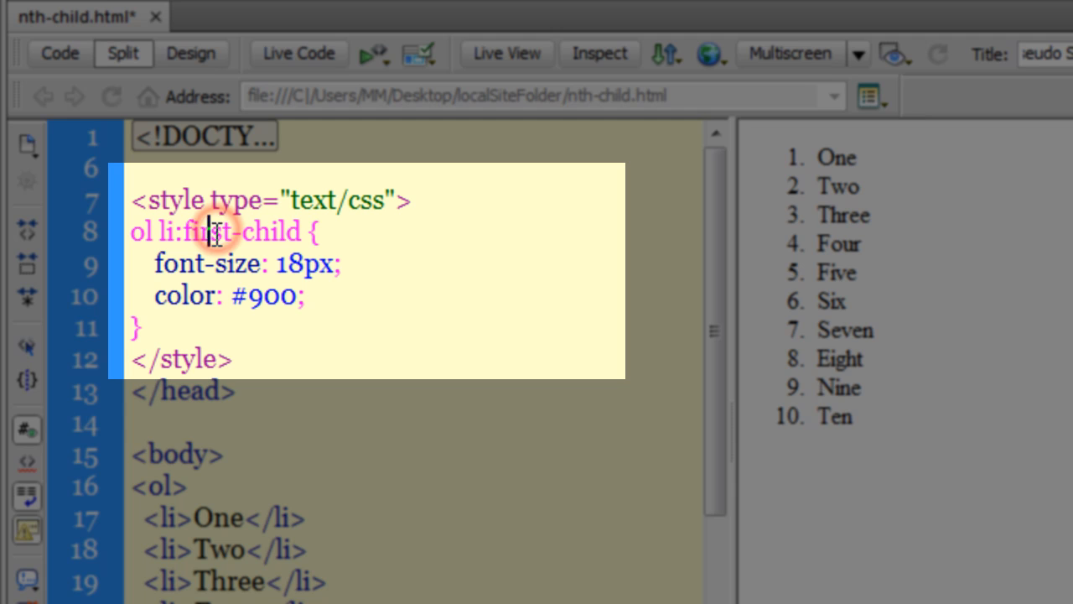
pyautogui.click(131, 232)
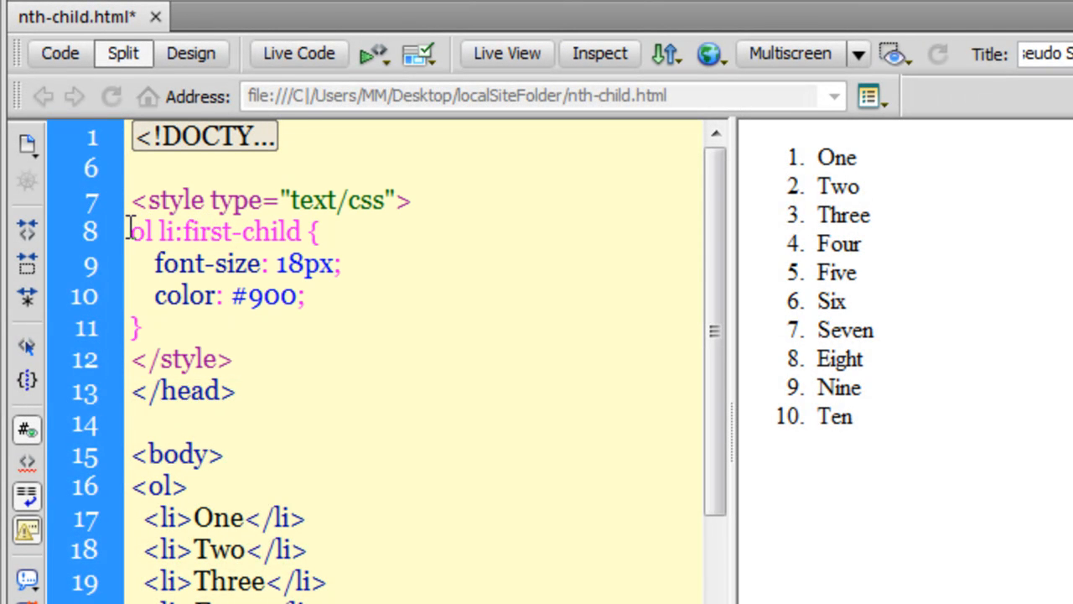
pyautogui.tripleClick(222, 231)
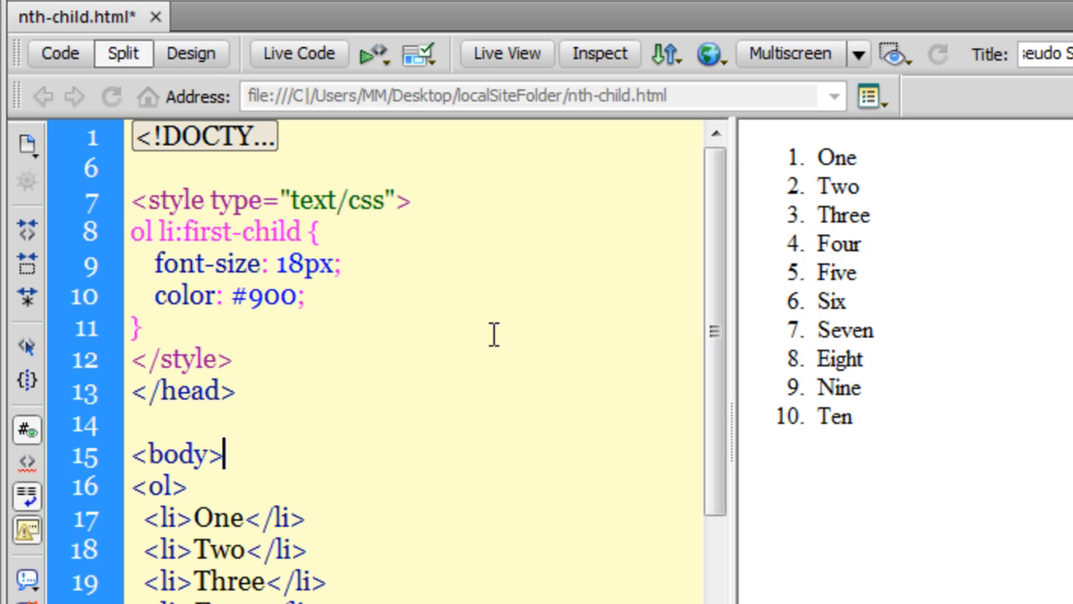
pyautogui.doubleClick(208, 231)
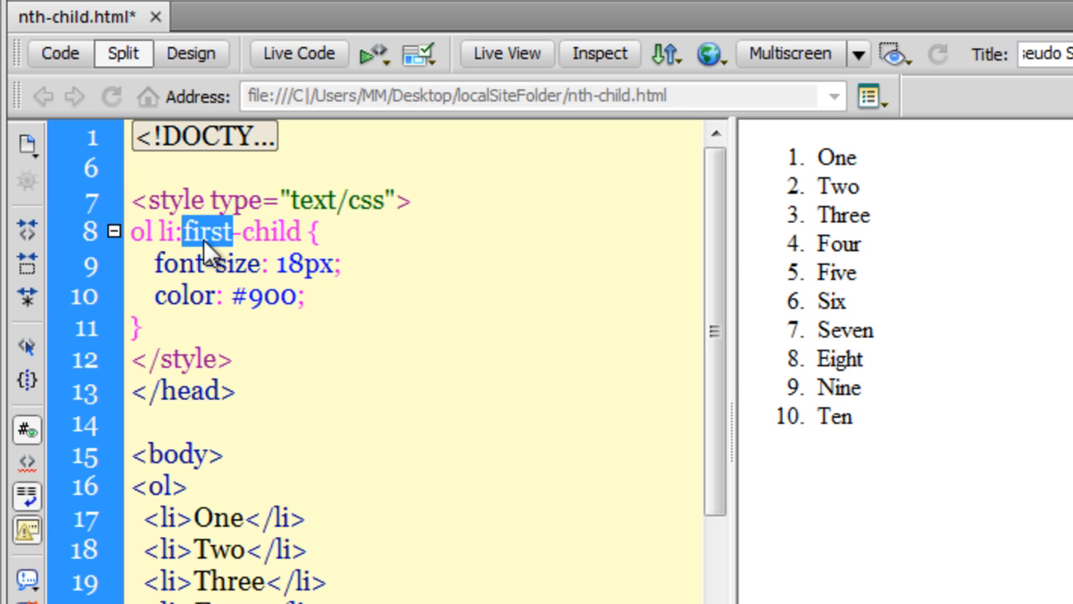
# Change the selector to ol li:last-child and select last-child for rewriting.
pyautogui.write('last')
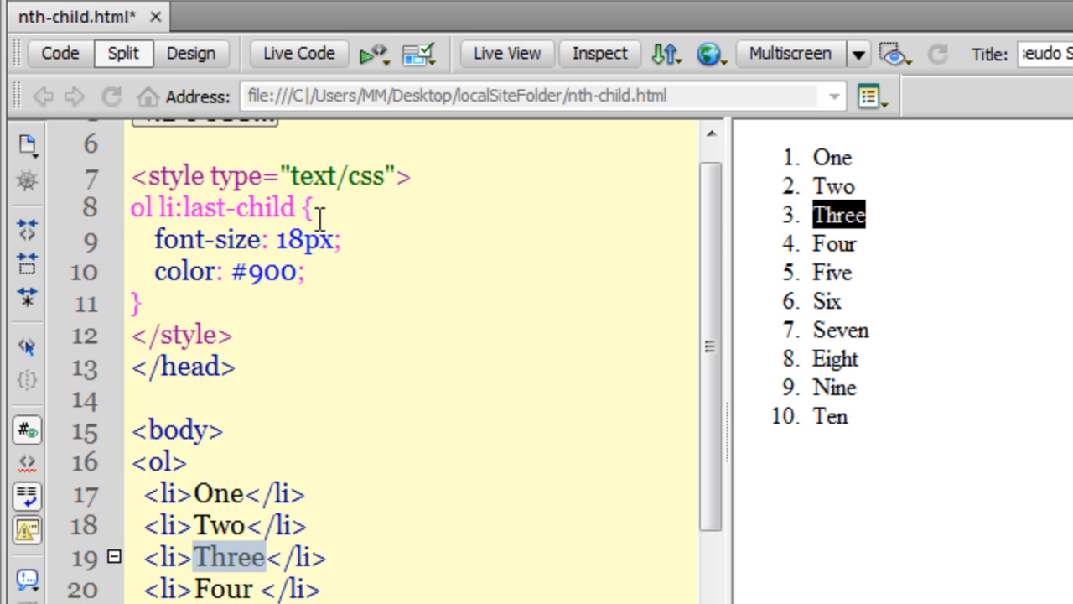
pyautogui.doubleClick(260, 208)
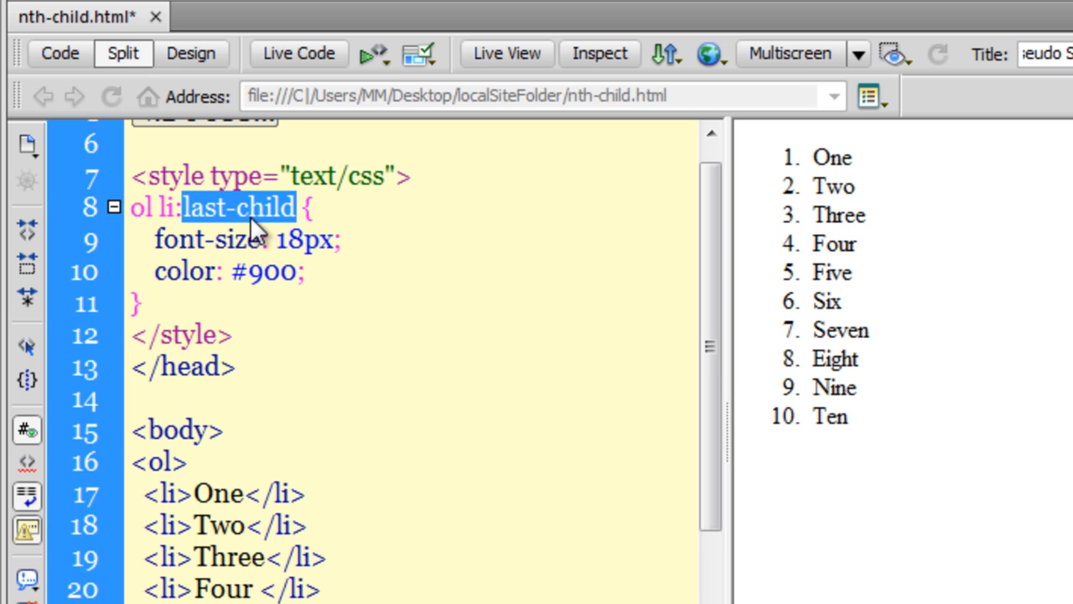
# Rewrite the selector as ol li:nth-child(3) and preview item Three in dark red.
pyautogui.write('nth')
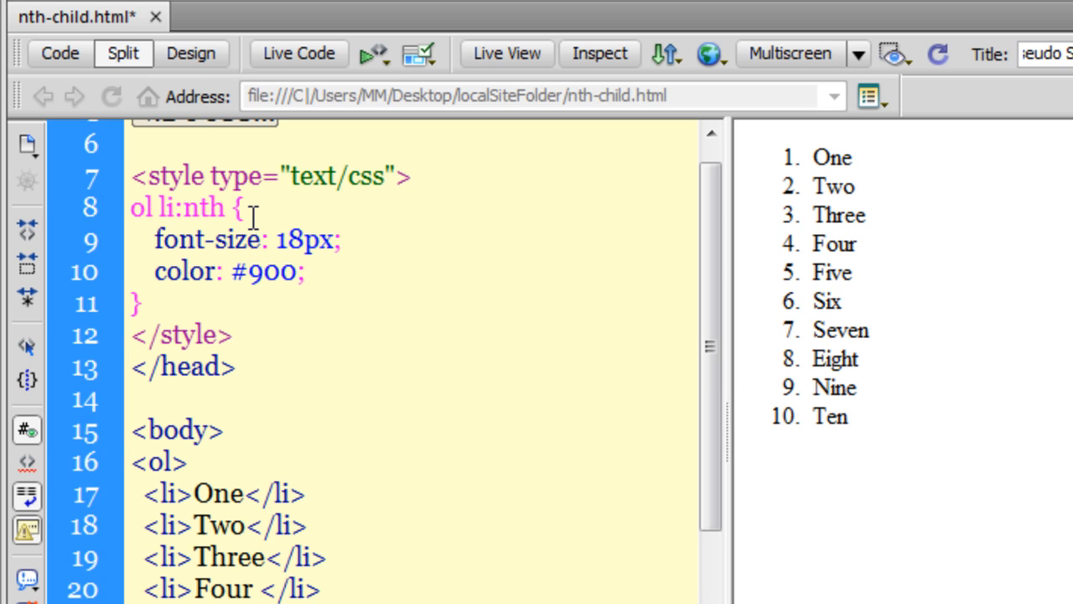
pyautogui.write('-child')
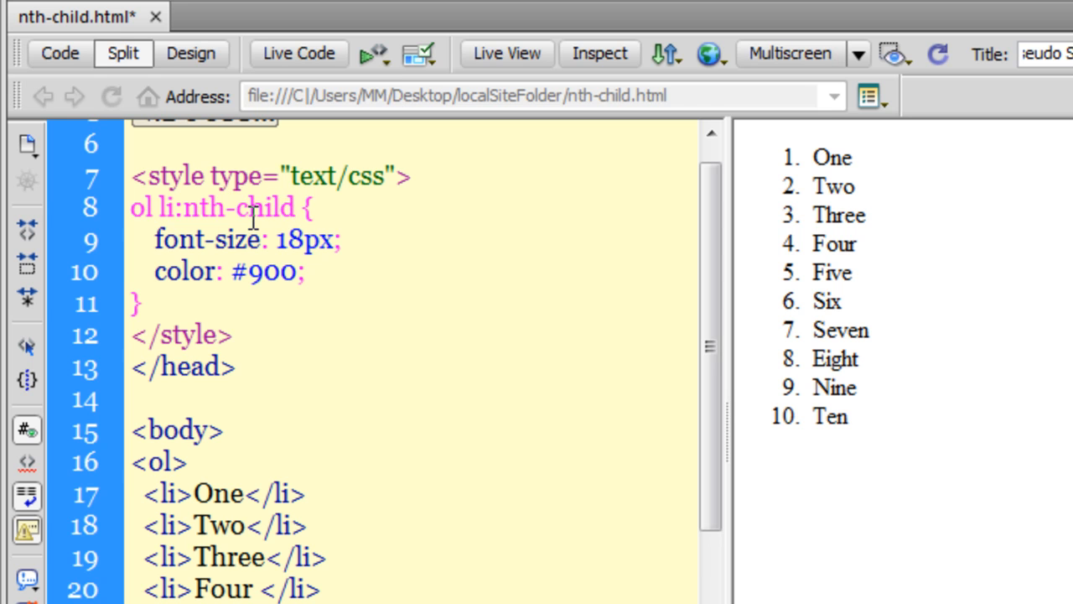
pyautogui.write('(')
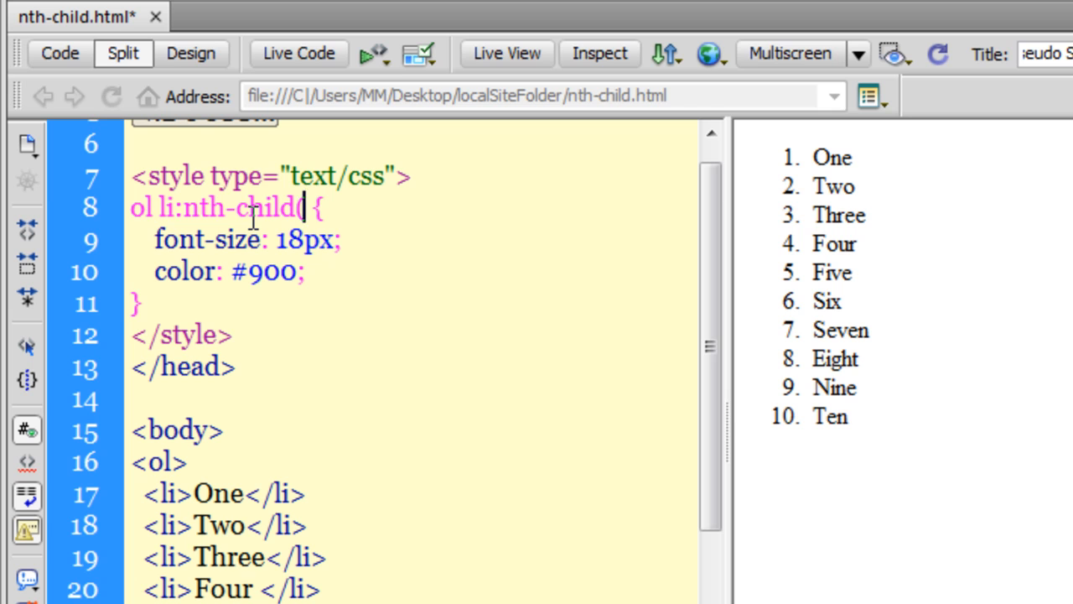
pyautogui.write('3)')
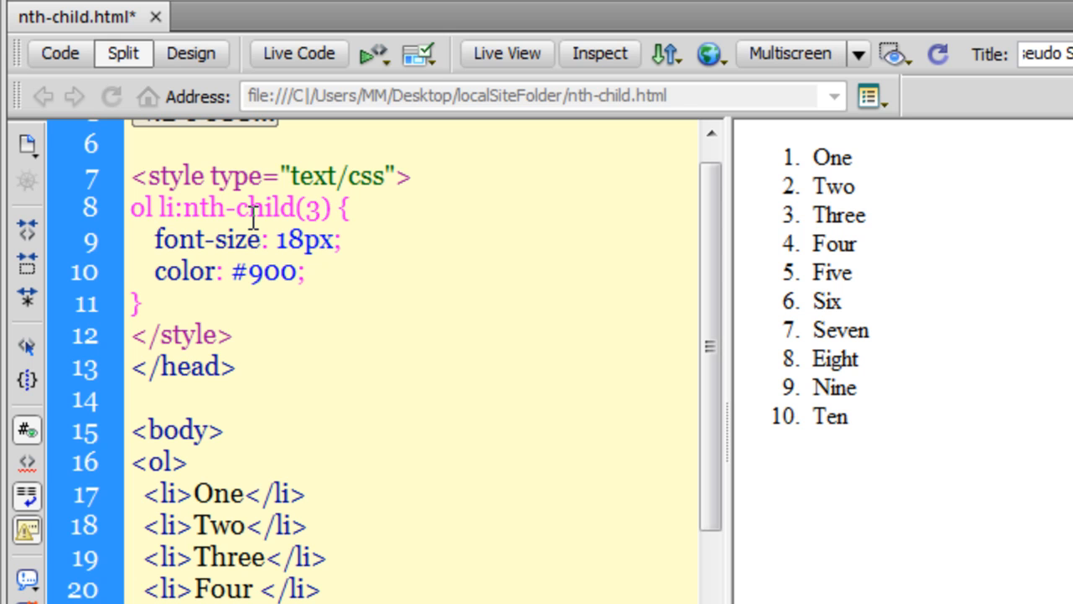
pyautogui.click(506, 52)
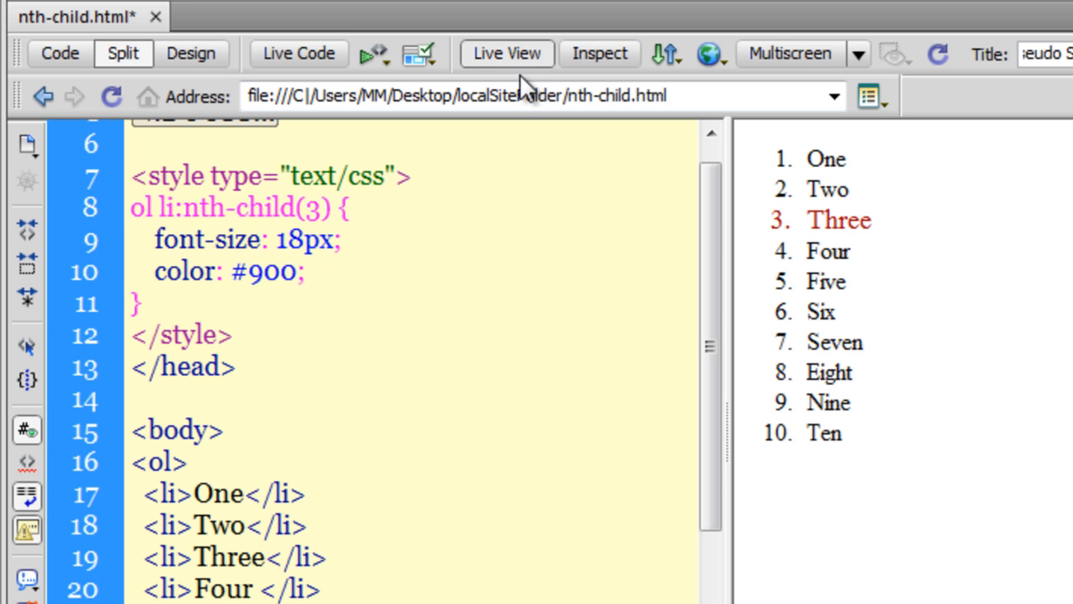
# Change the argument to nth-child(6) so item Six shows in dark red.
pyautogui.doubleClick(312, 208)
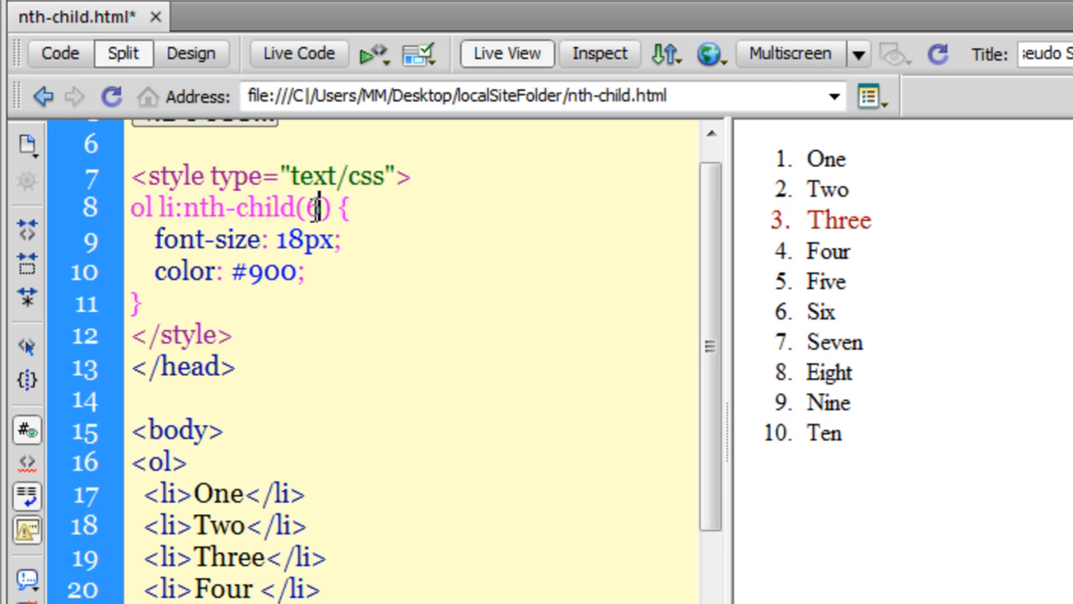
pyautogui.write('6')
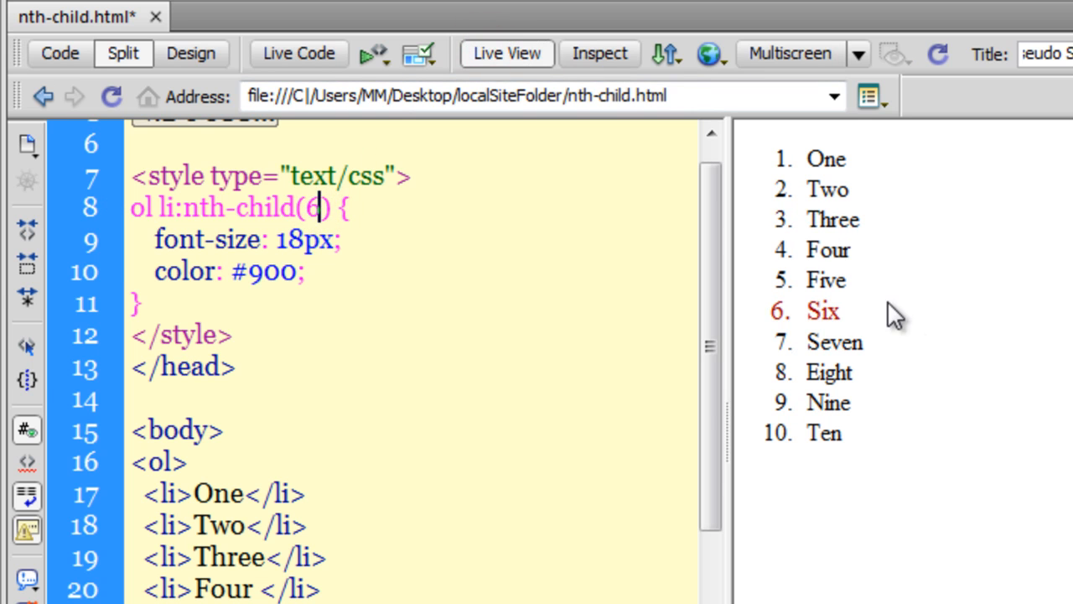
pyautogui.click(914, 327)
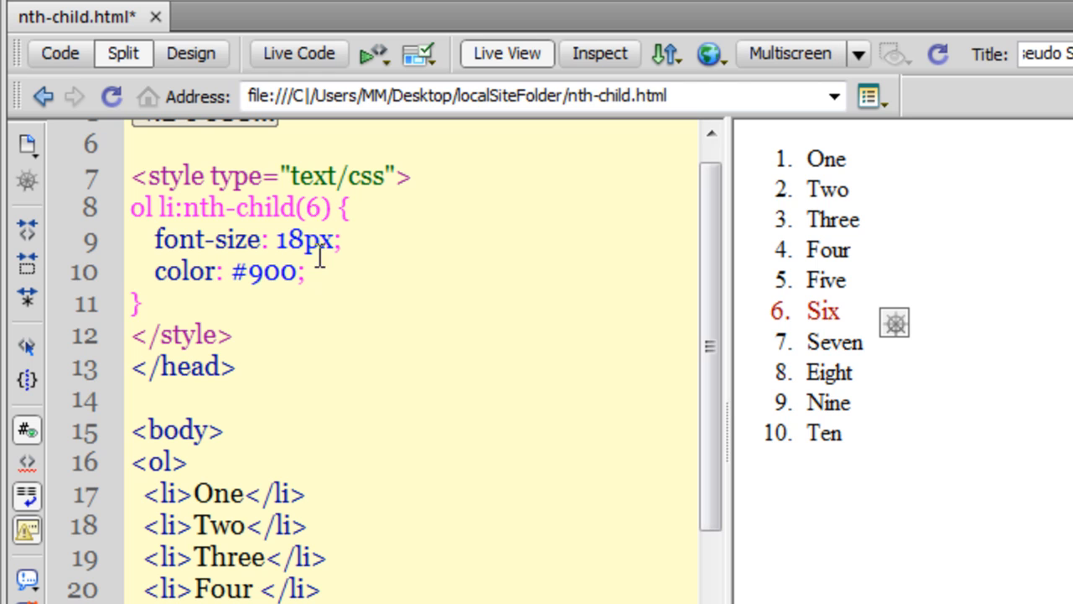
# Change the argument to odd and preview the odd-numbered items in red.
pyautogui.click(507, 52)
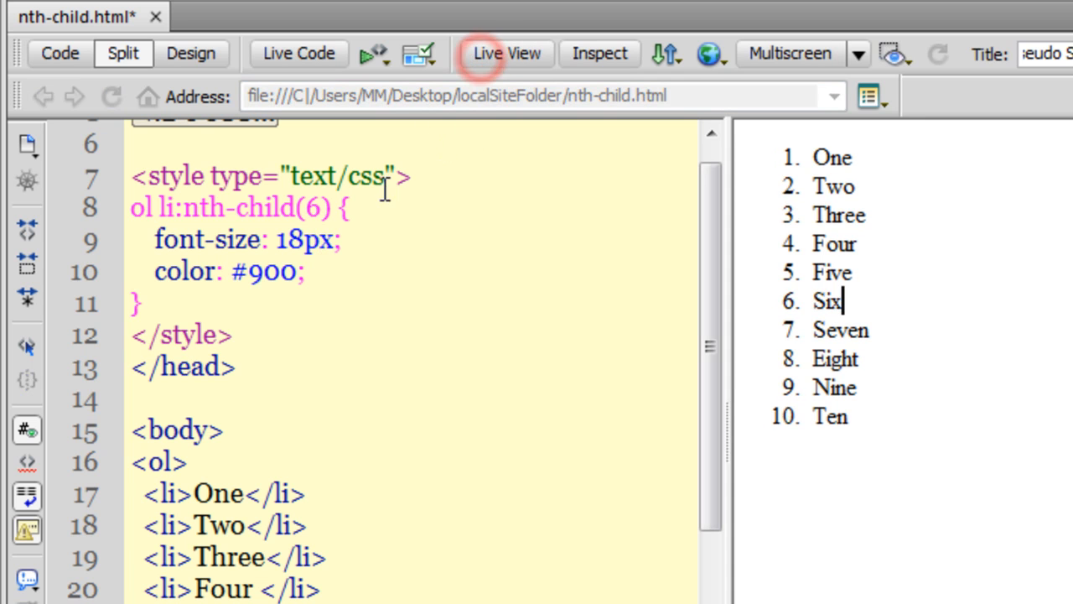
pyautogui.doubleClick(312, 208)
pyautogui.write('odd')
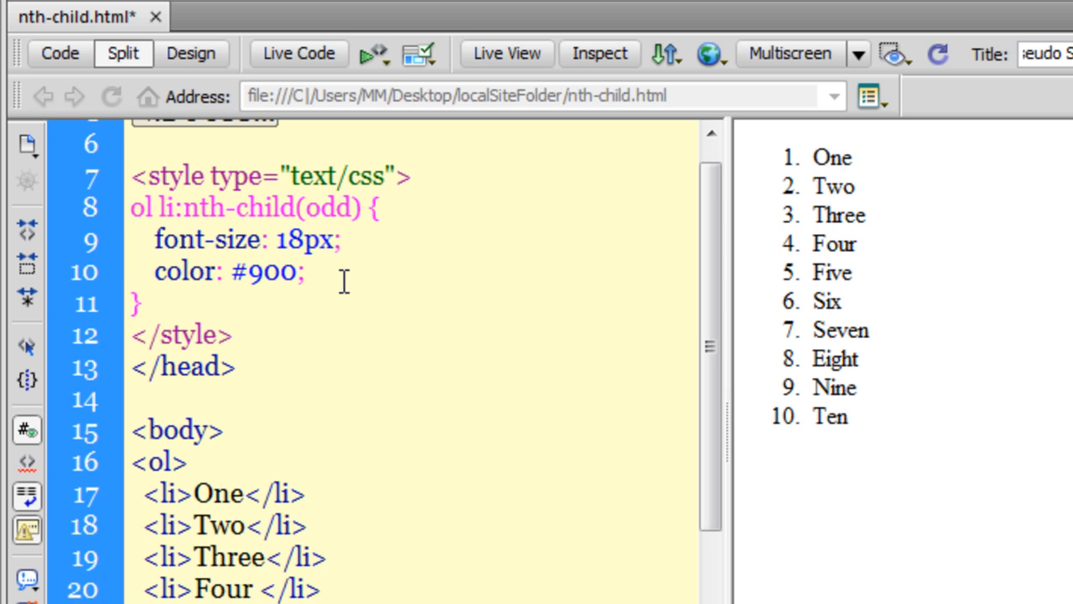
pyautogui.click(506, 52)
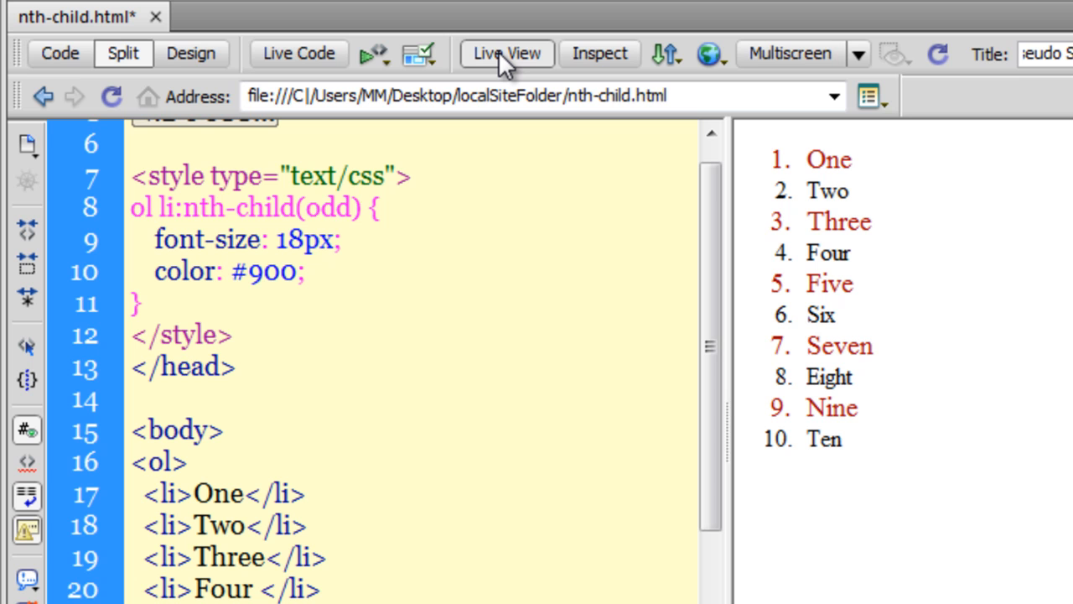
pyautogui.click(349, 208)
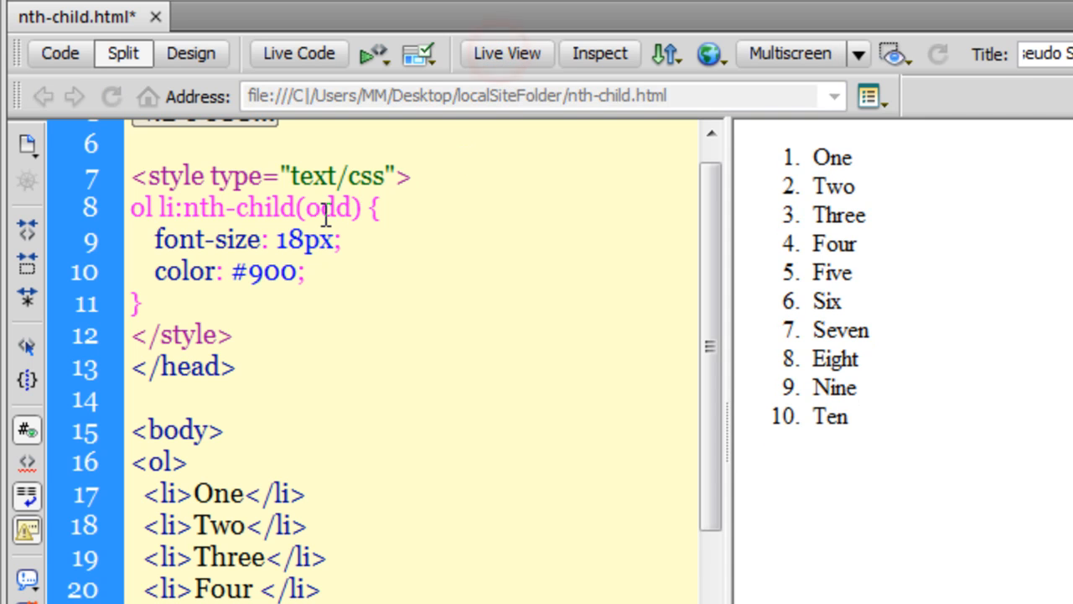
# Change the argument to even, preview the even items in red, and return to editing.
pyautogui.write('even')
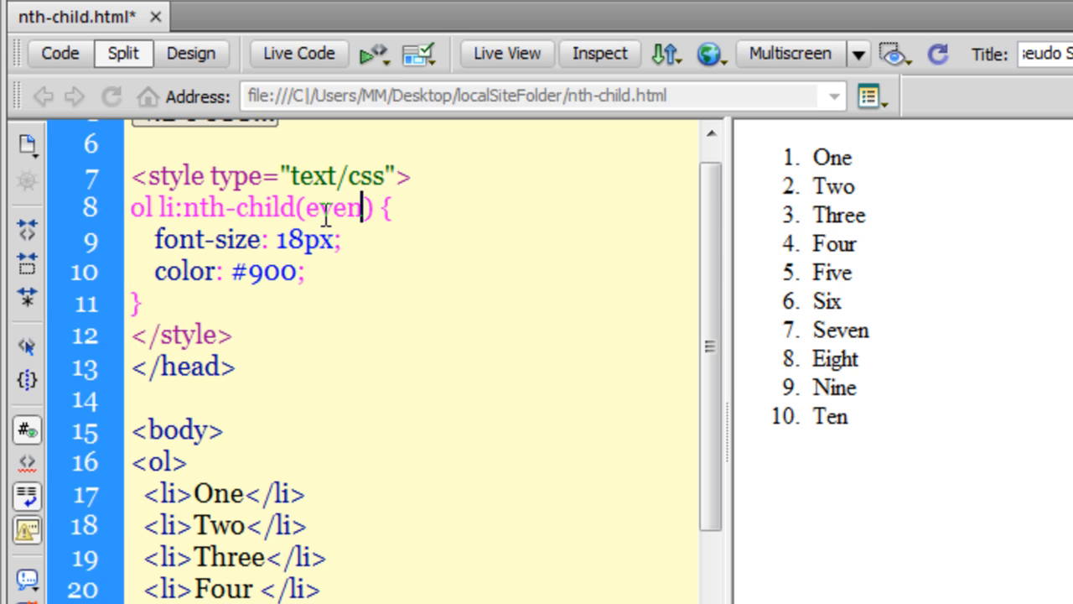
pyautogui.click(506, 52)
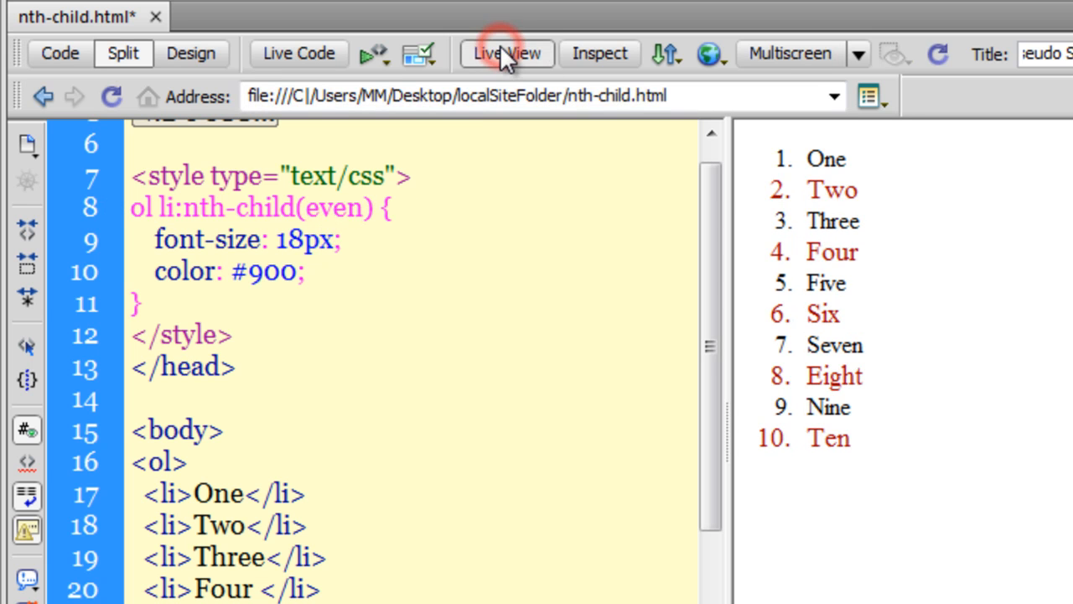
pyautogui.click(360, 208)
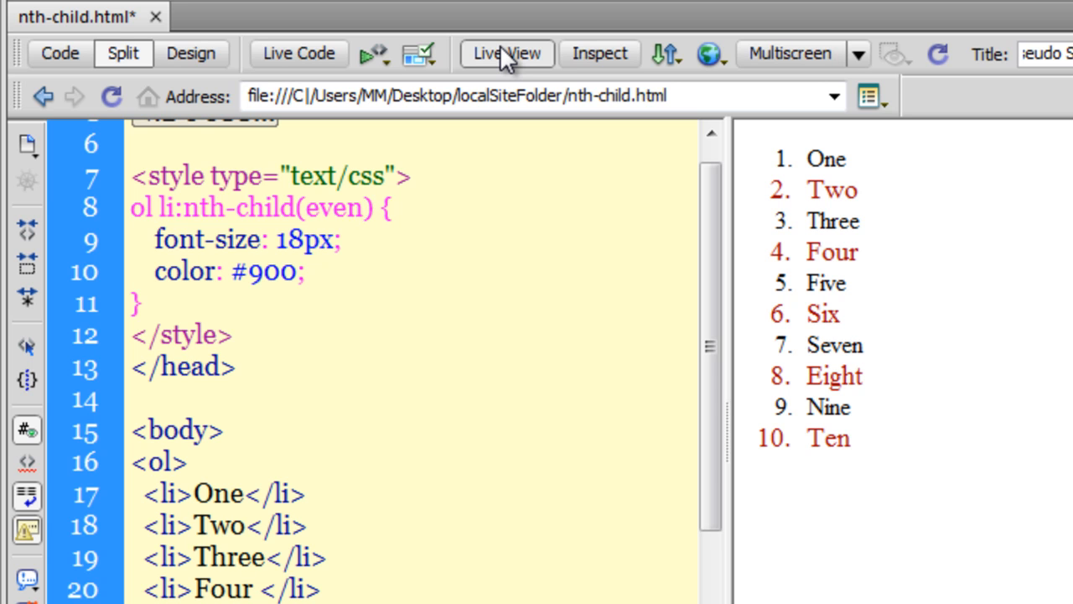
pyautogui.click(359, 208)
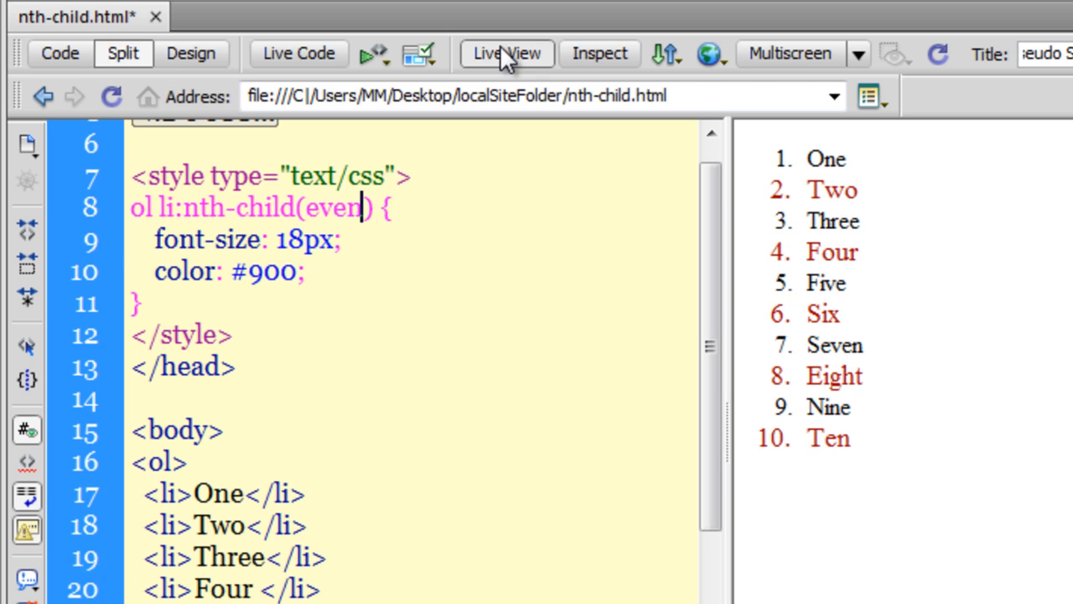
pyautogui.click(507, 52)
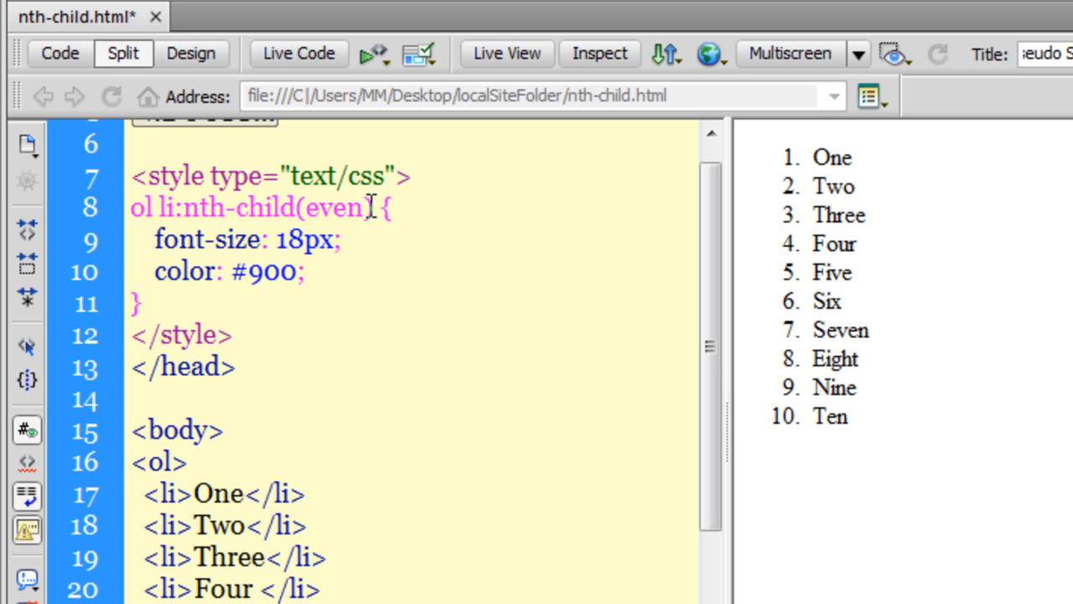
# Wrap the selector as ol :not(li:nth-child(even)) so the odd items show red.
pyautogui.click(361, 208)
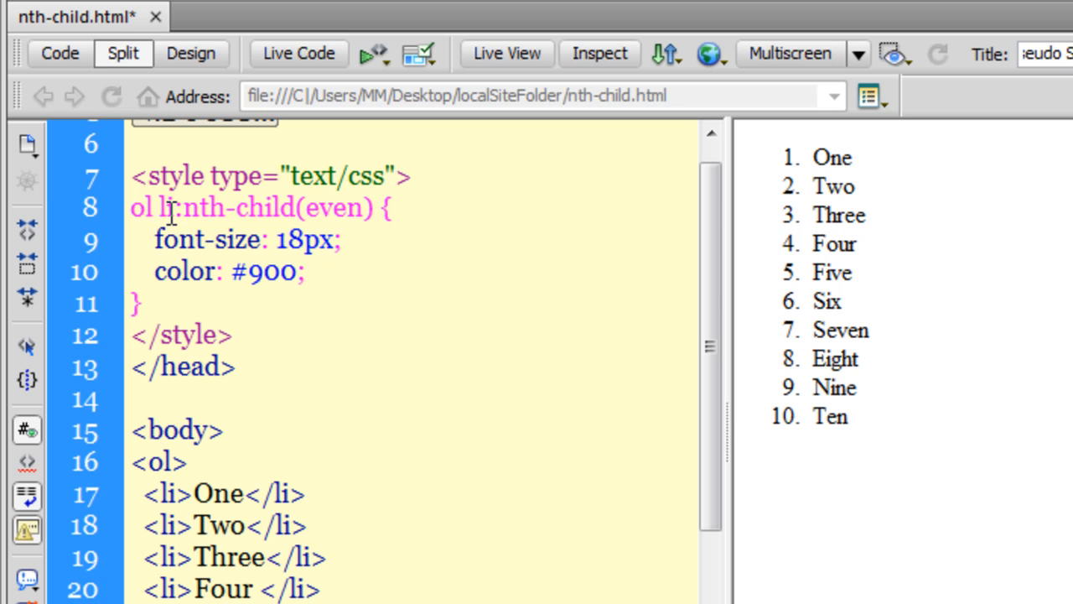
pyautogui.write(':not')
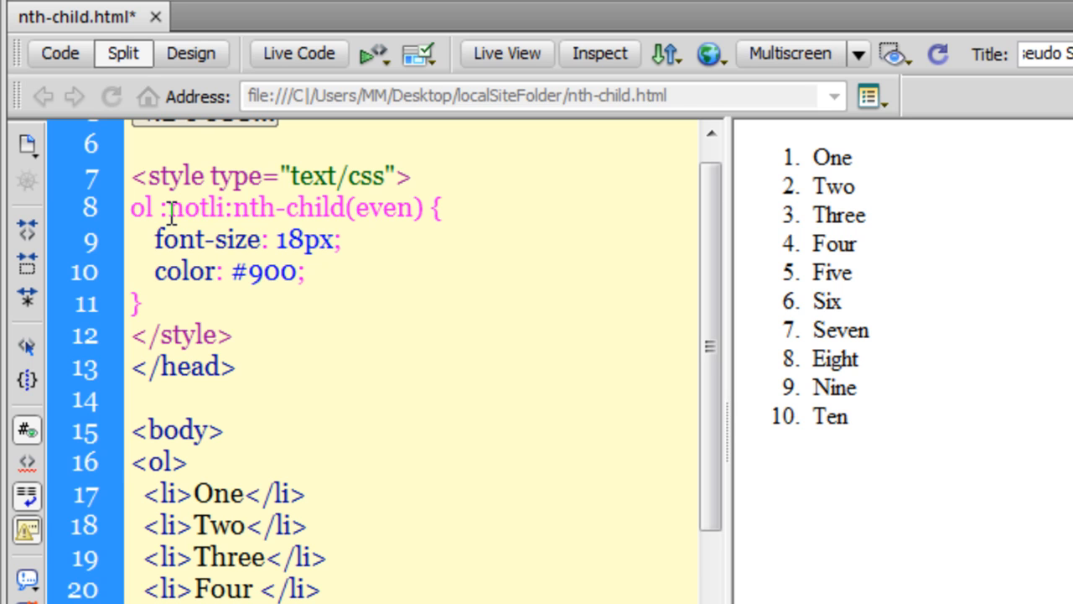
pyautogui.write('(')
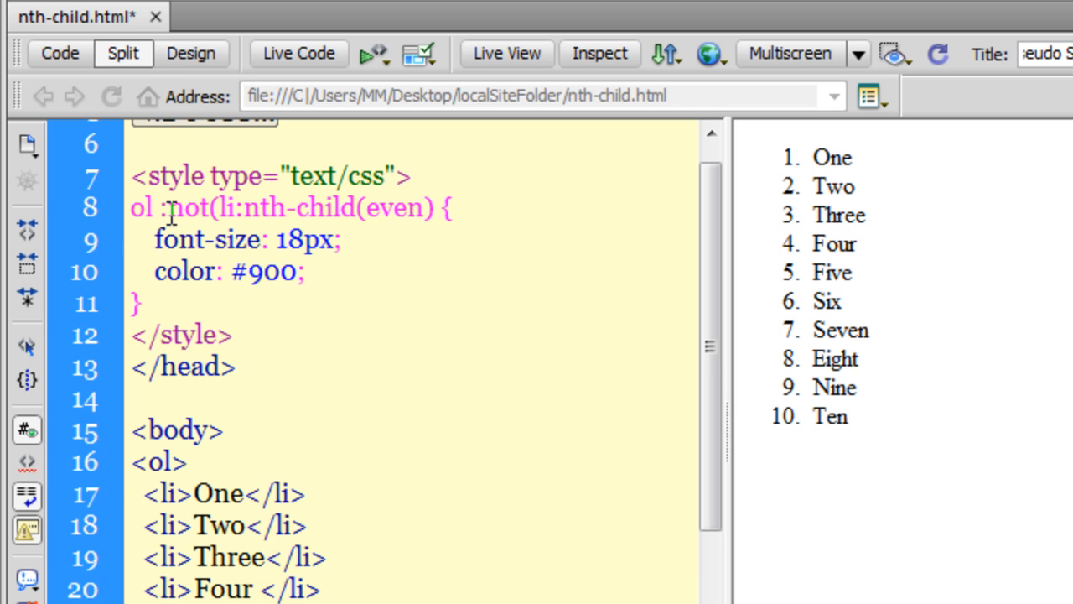
pyautogui.click(309, 208)
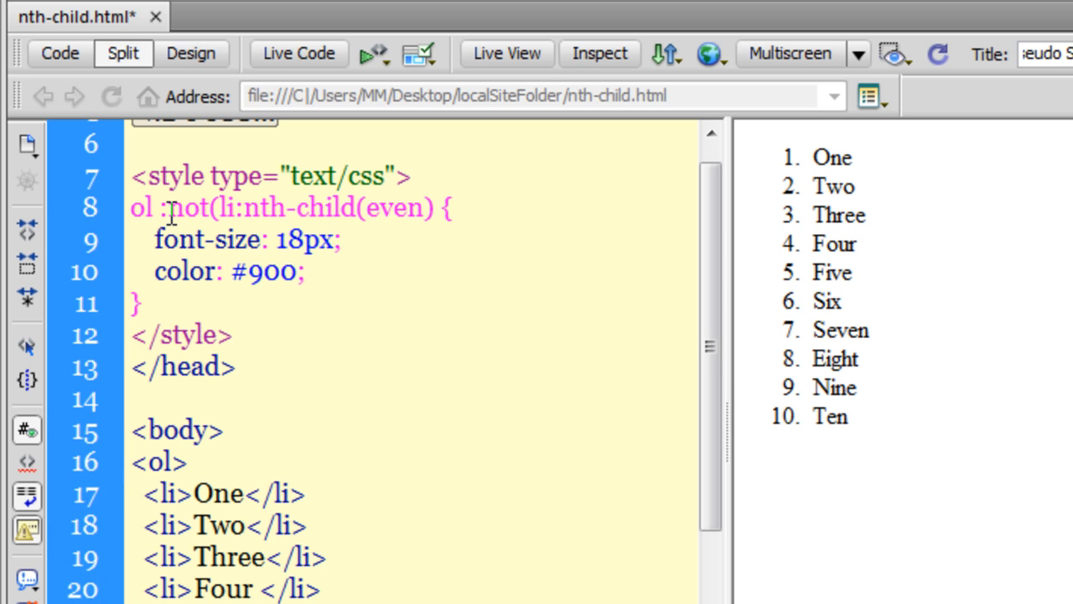
pyautogui.write(')')
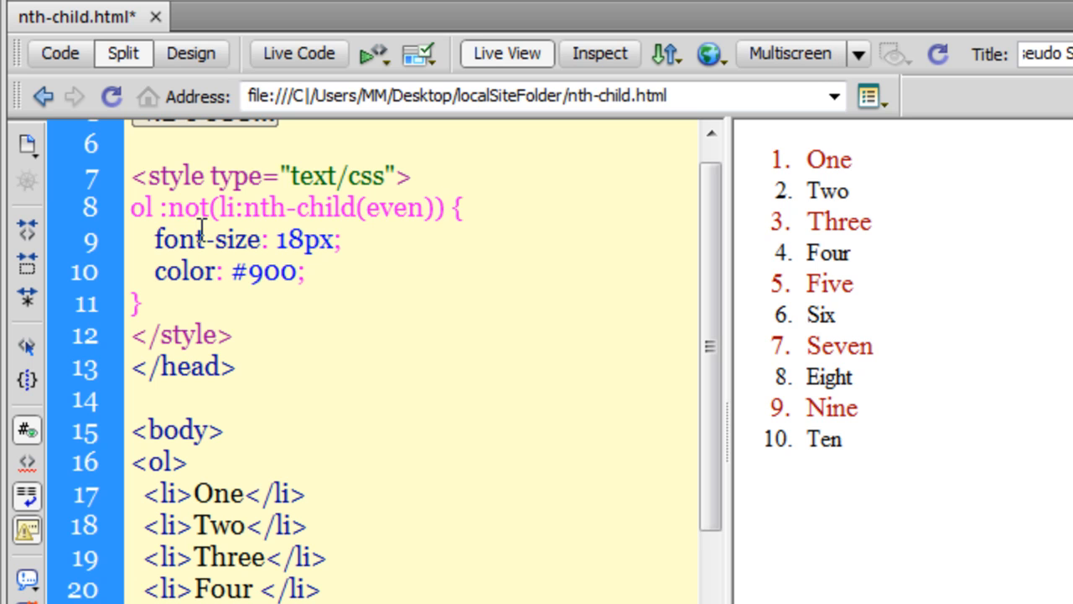
pyautogui.doubleClick(394, 208)
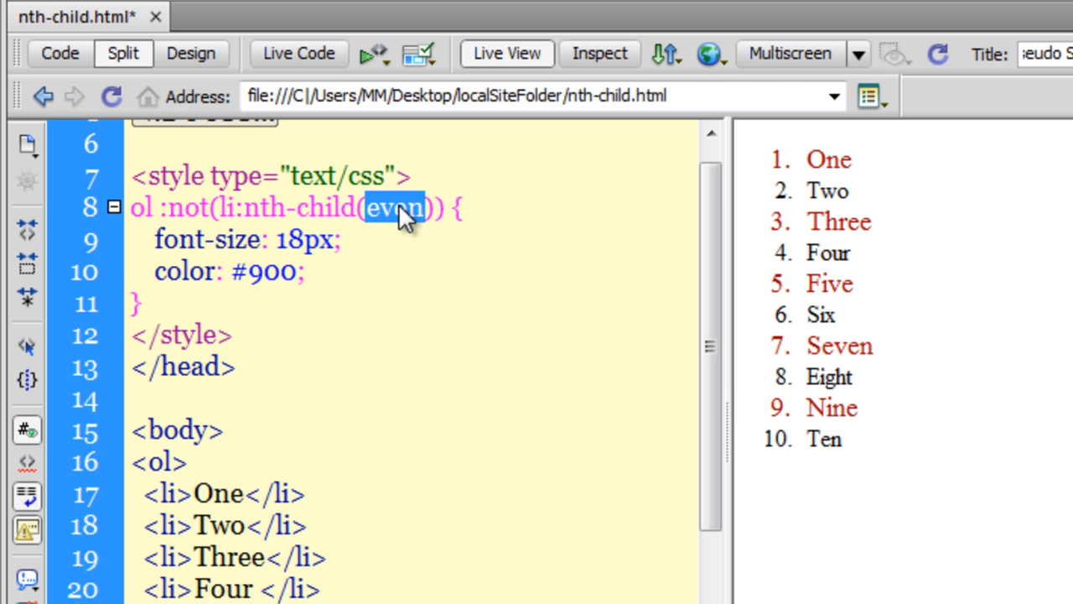
pyautogui.moveTo(389, 238)
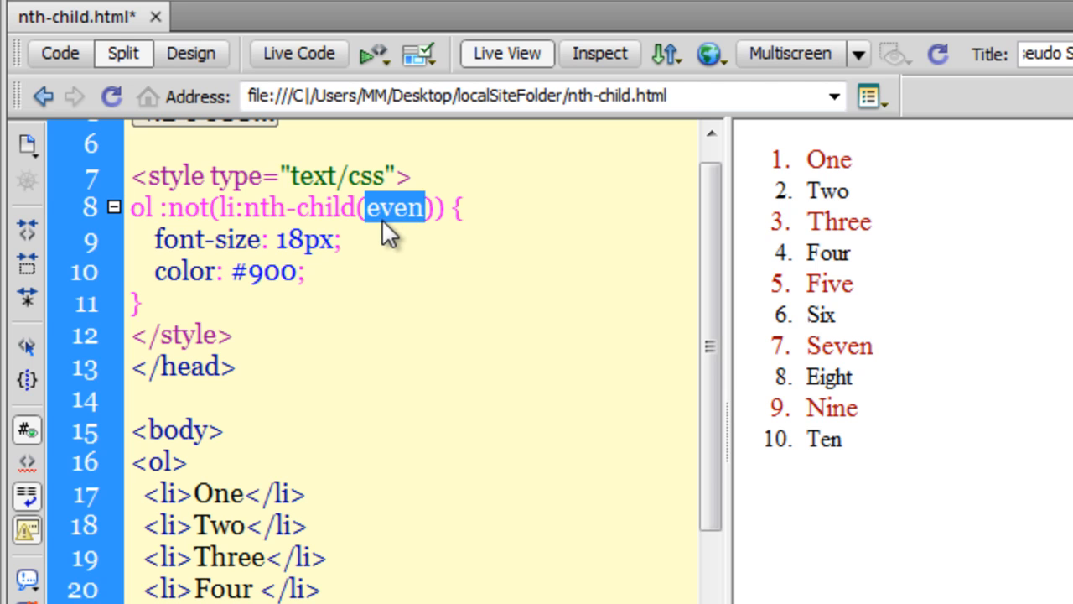
pyautogui.moveTo(372, 238)
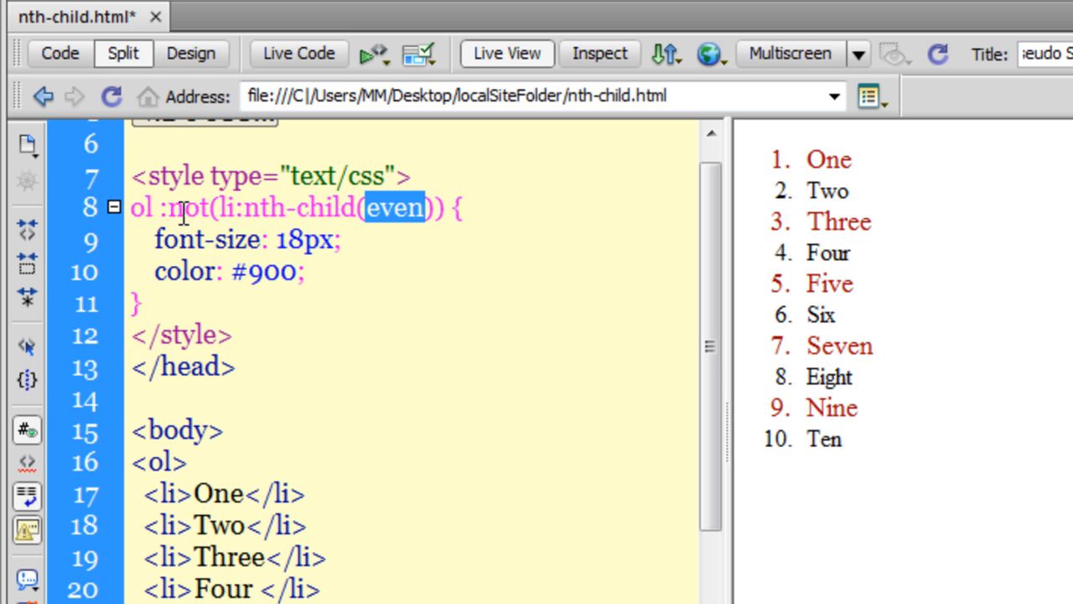
pyautogui.moveTo(435, 248)
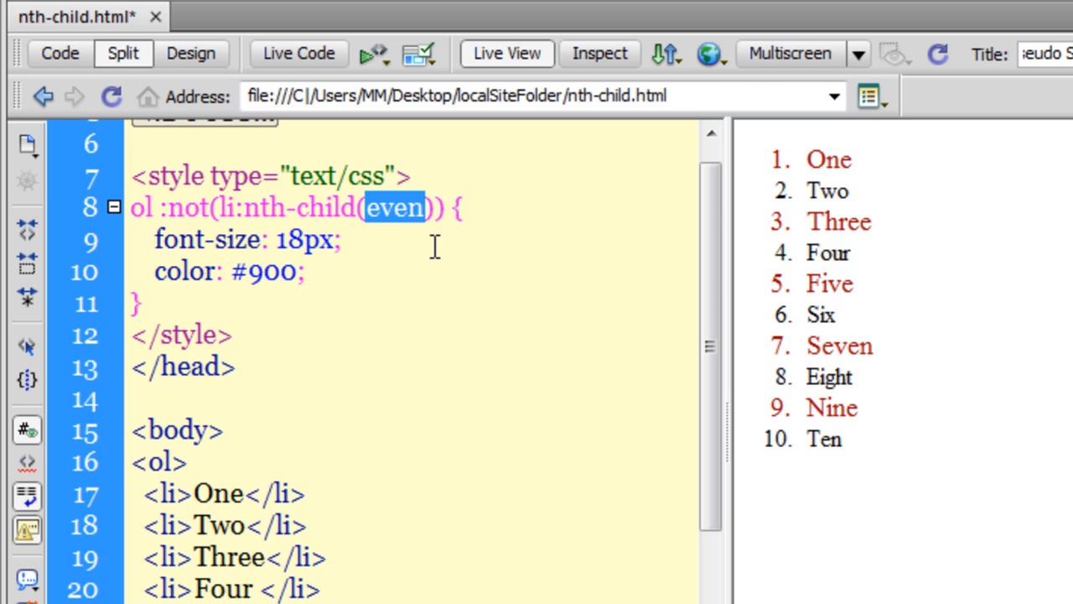
pyautogui.moveTo(406, 222)
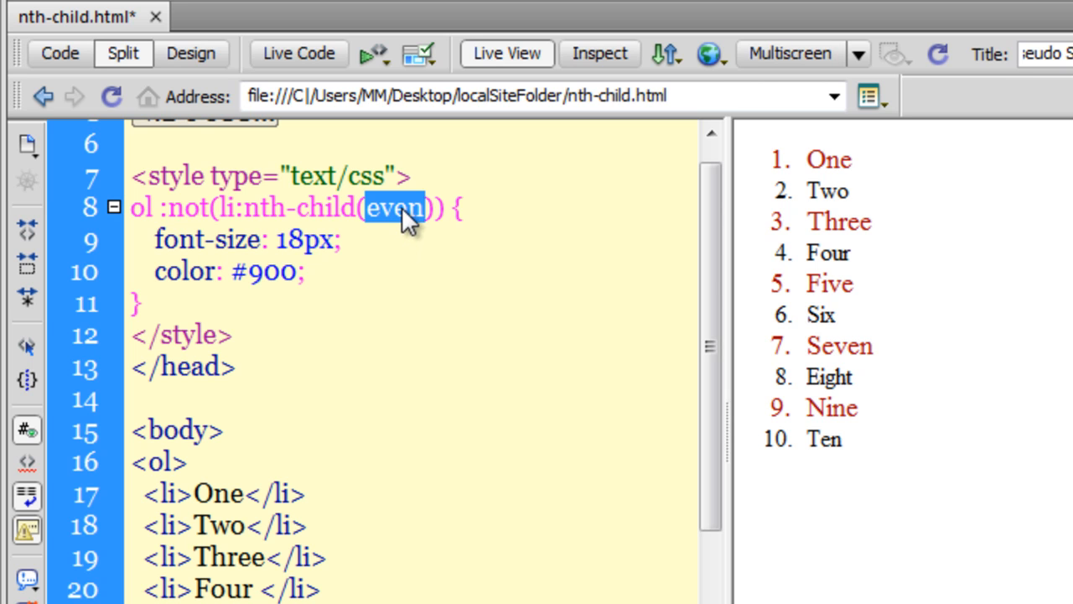
pyautogui.click(419, 208)
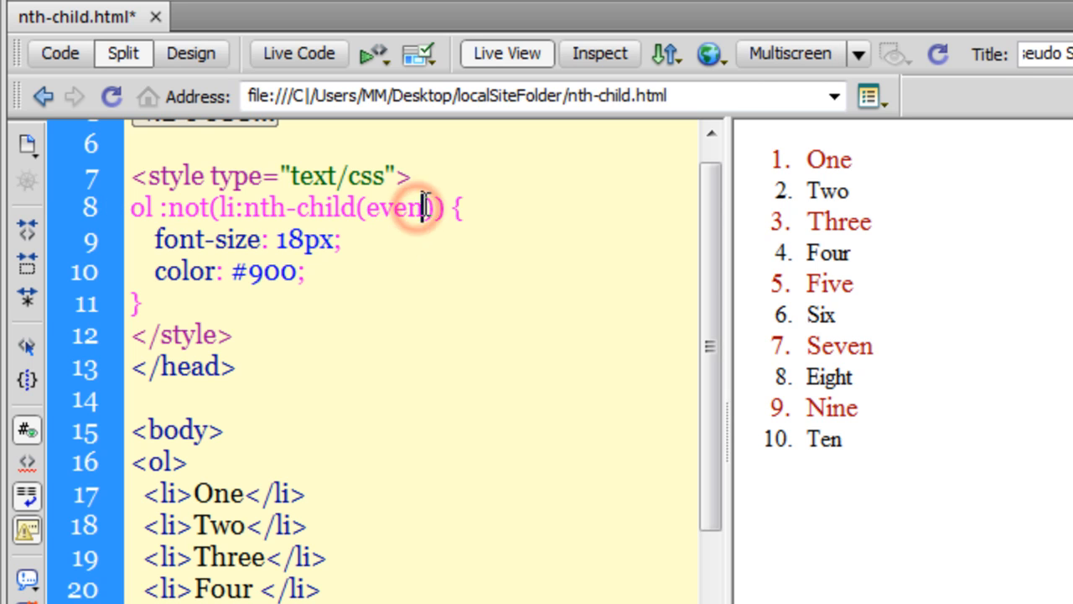
# Replace even with a numeric argument in :not(li:nth-child(...)) and refresh the preview.
pyautogui.doubleClick(399, 208)
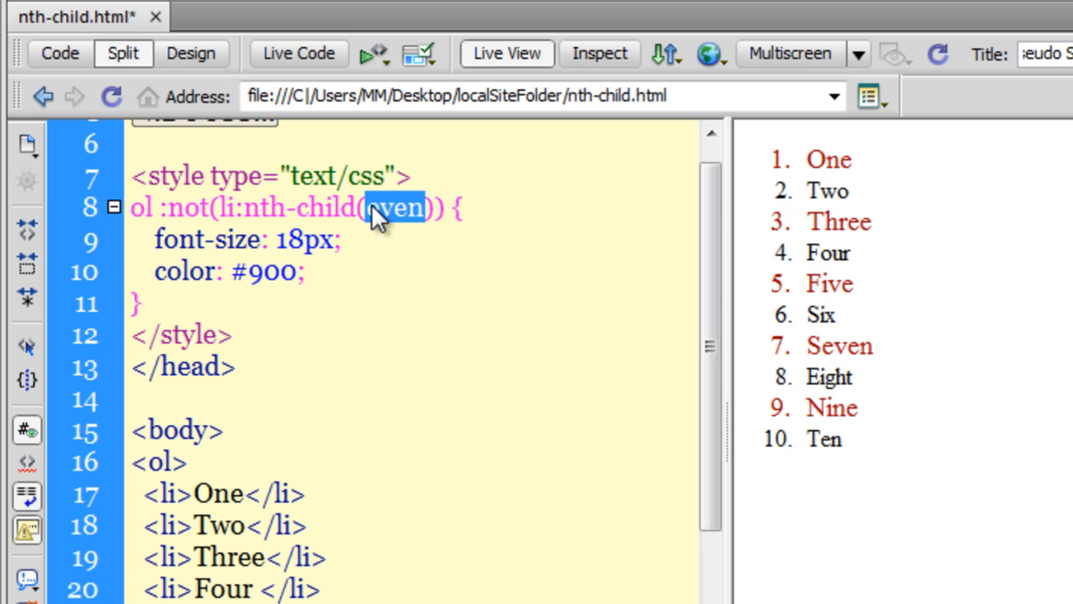
pyautogui.write('1')
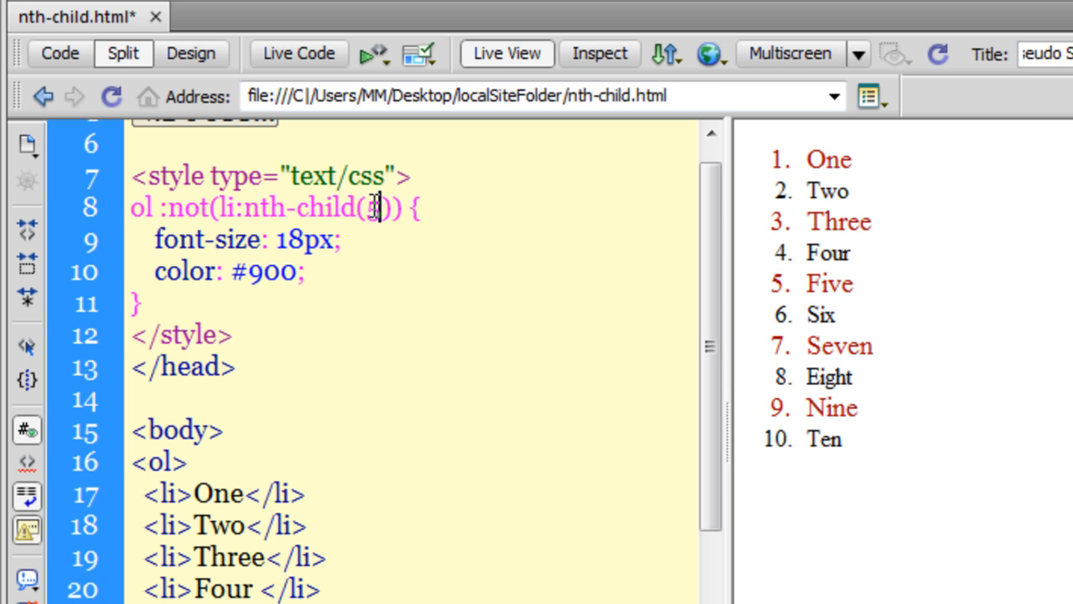
pyautogui.moveTo(373, 208)
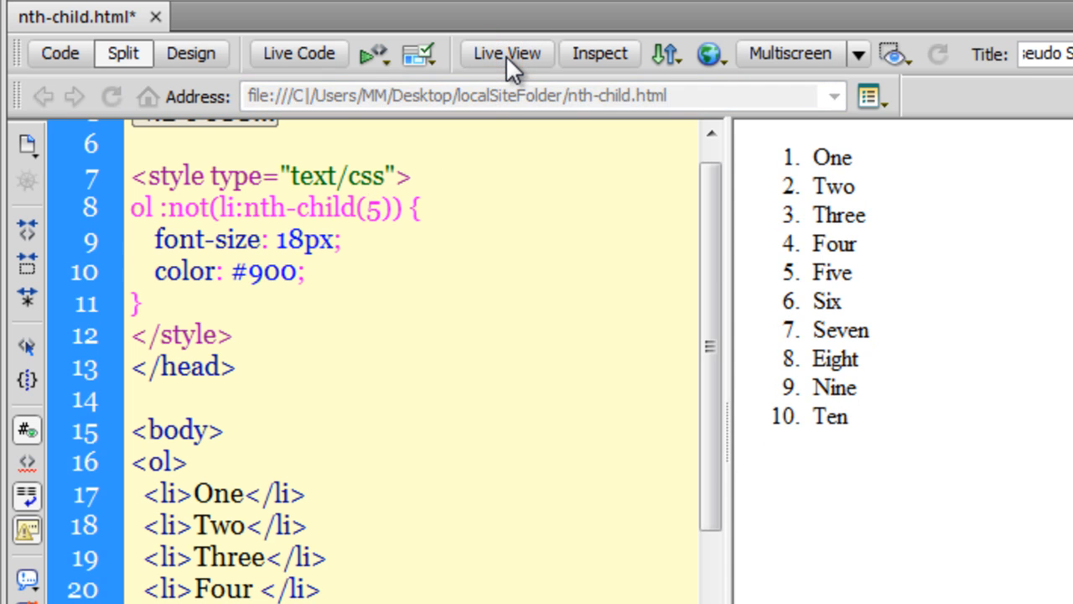
pyautogui.click(506, 52)
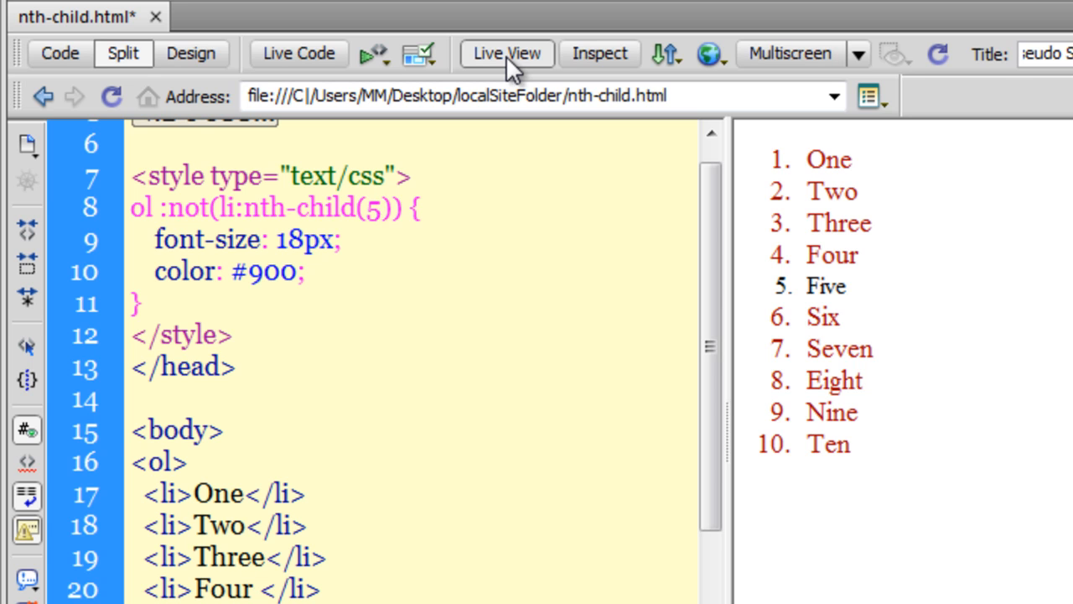
# Position the insertion point in the nth-child argument on line 8.
pyautogui.click(379, 208)
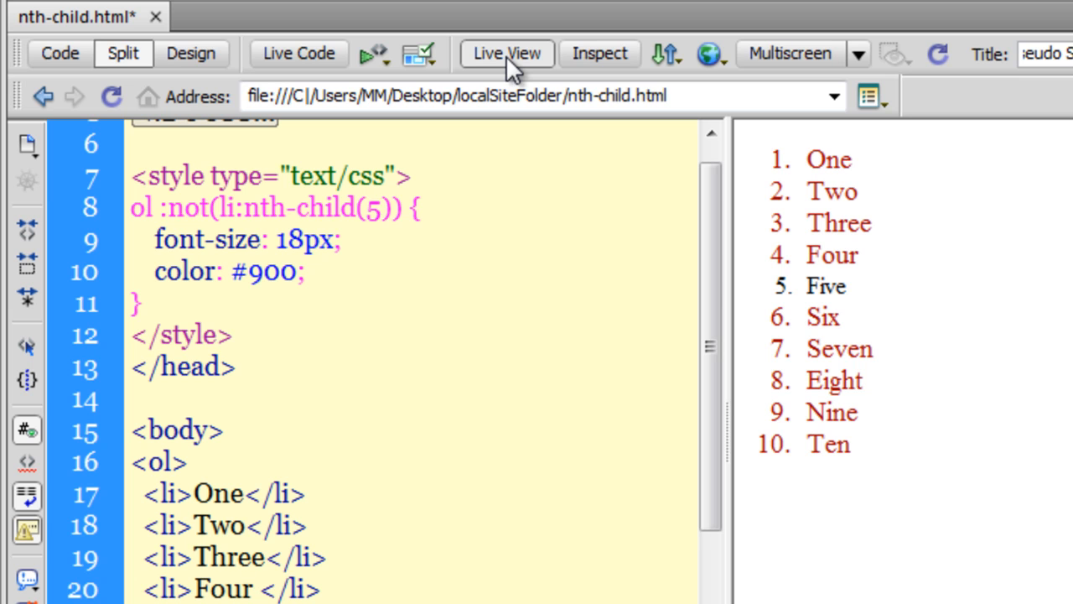
pyautogui.click(379, 208)
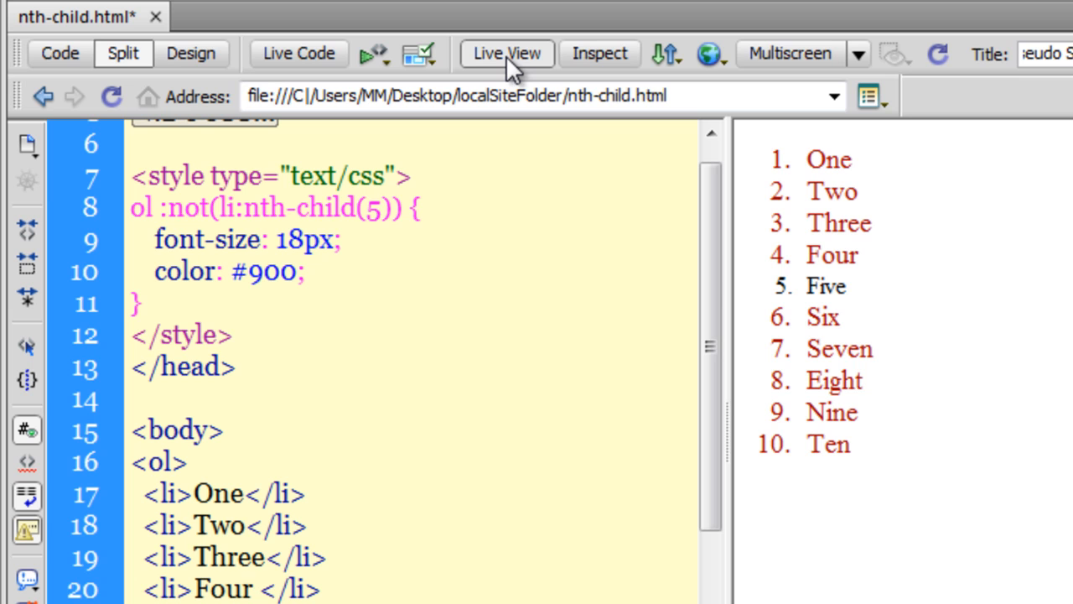
pyautogui.click(379, 208)
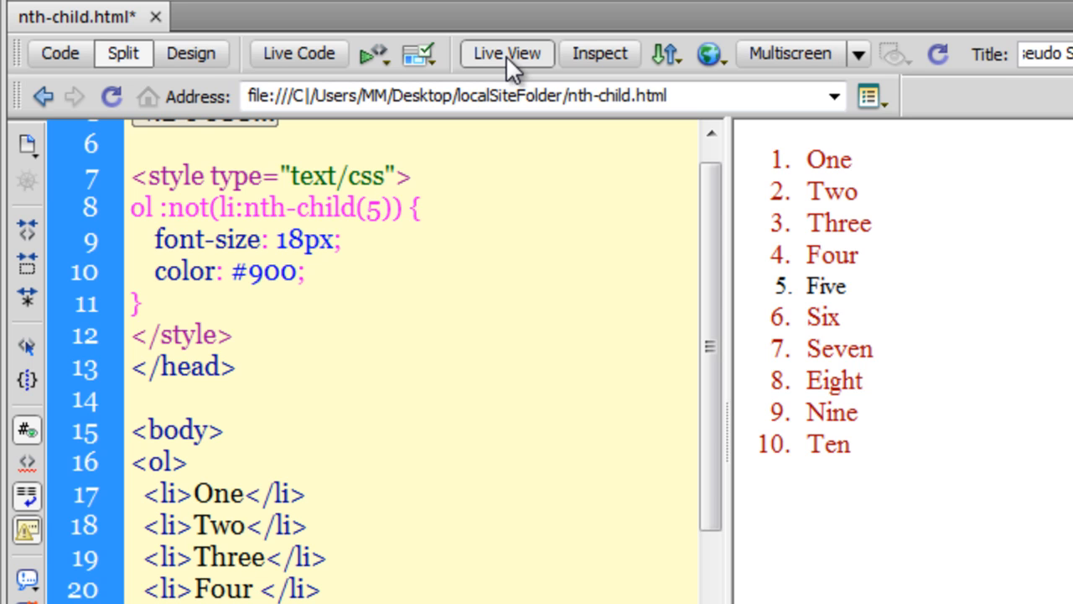
pyautogui.click(379, 208)
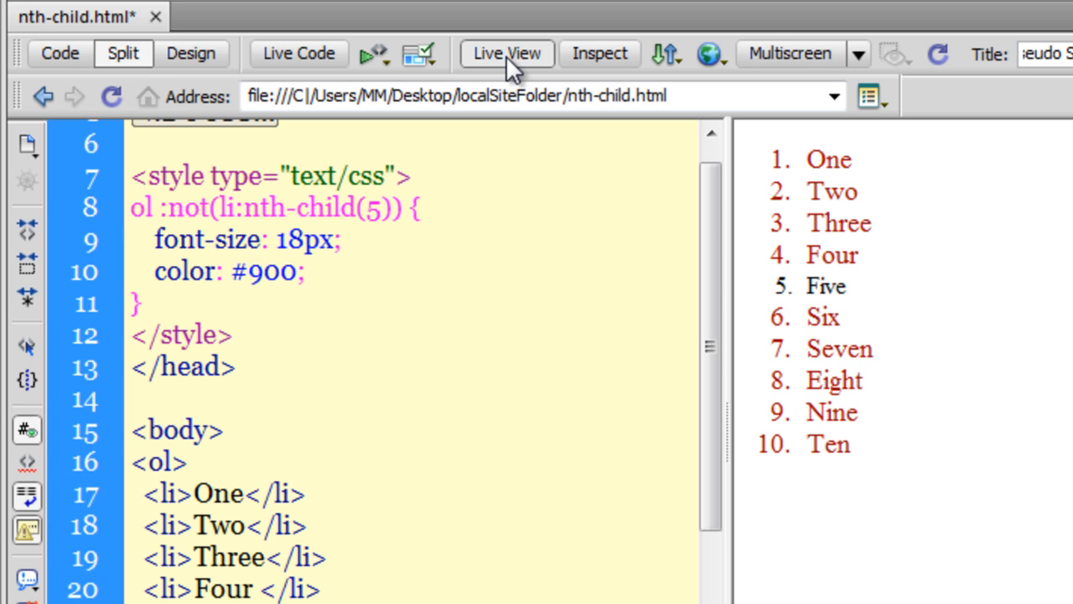
pyautogui.click(379, 208)
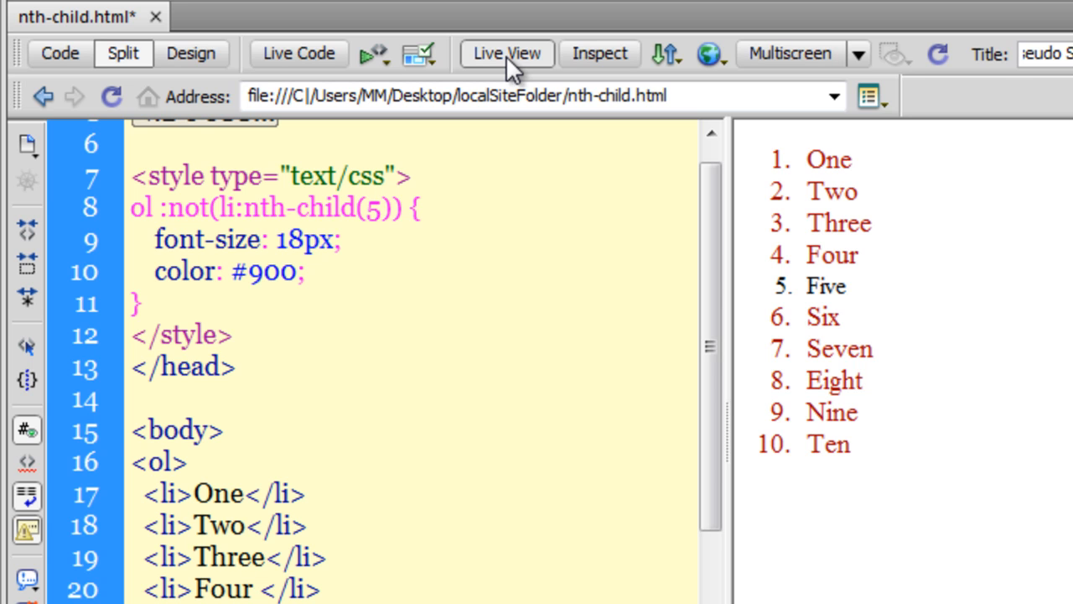
pyautogui.click(377, 208)
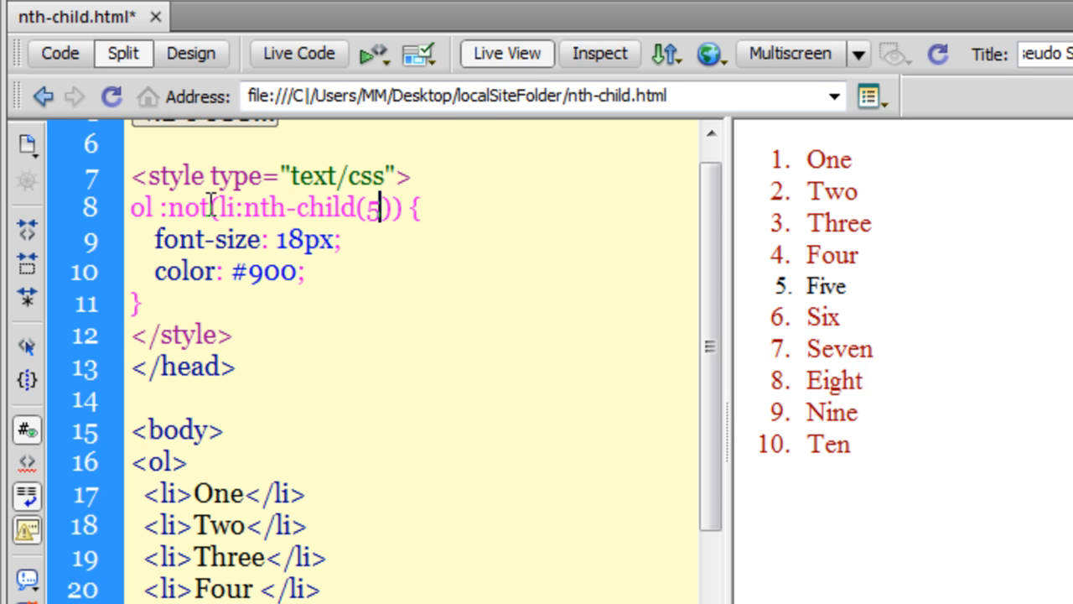
# Remove the :not wrapper, leaving ol li:nth-child(5) so only Five is red.
pyautogui.doubleClick(190, 208)
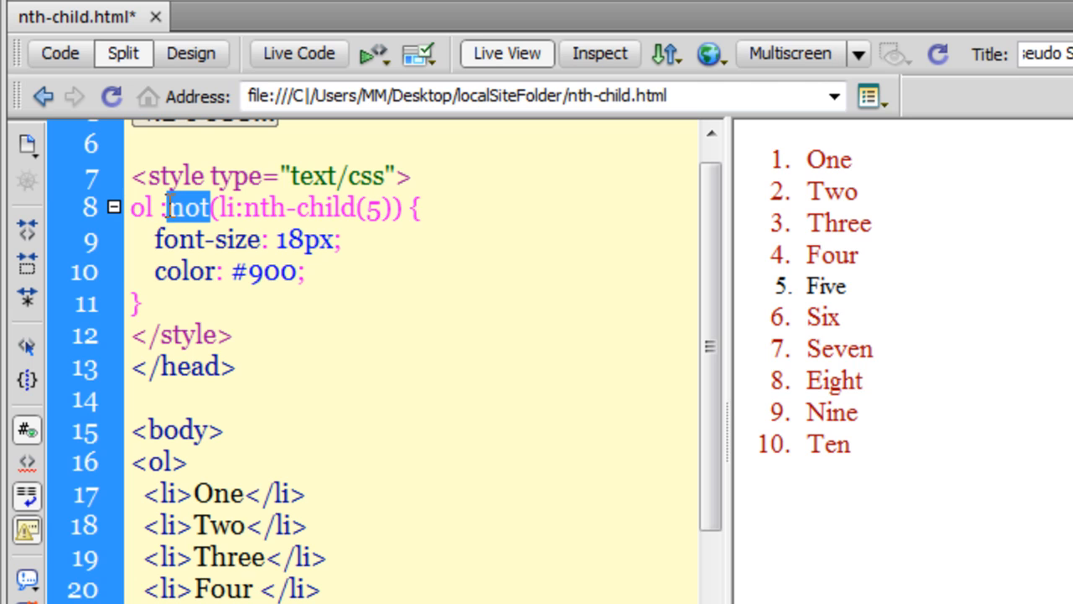
pyautogui.doubleClick(188, 208)
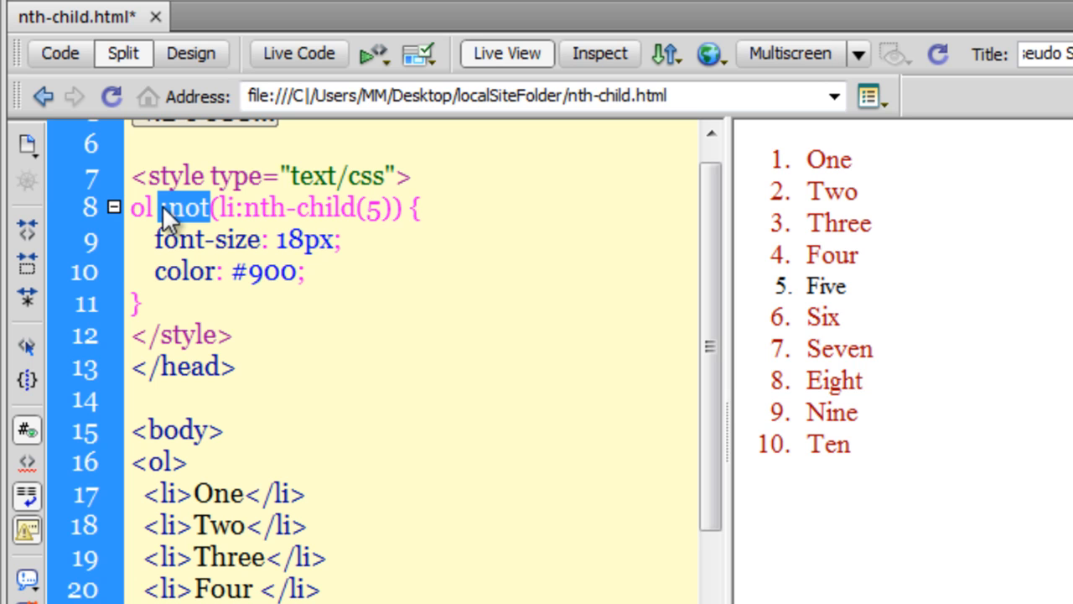
pyautogui.press('Delete')
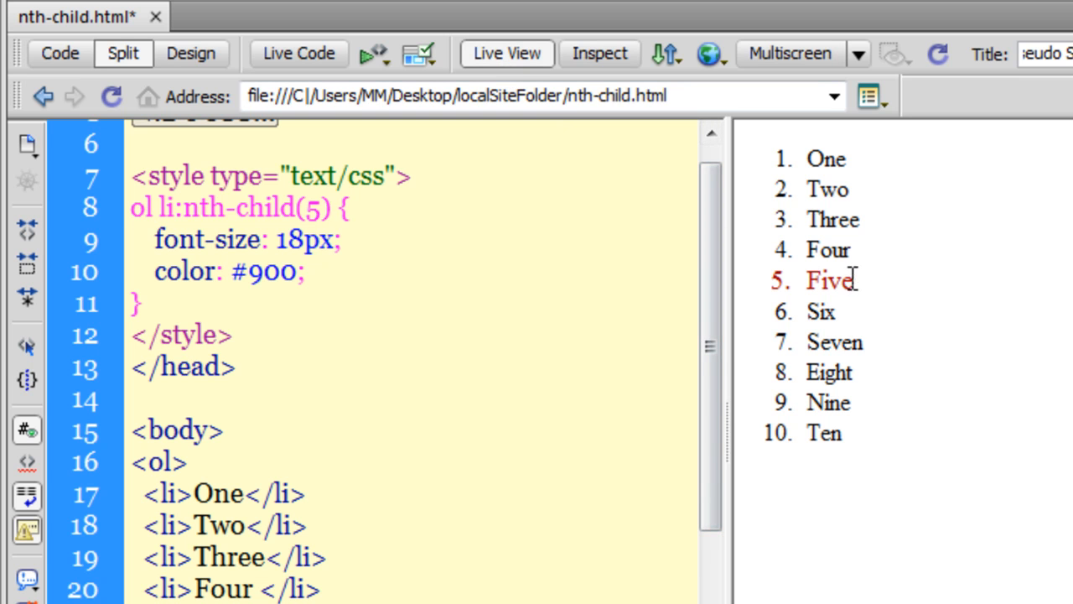
pyautogui.doubleClick(827, 278)
pyautogui.write('-last')
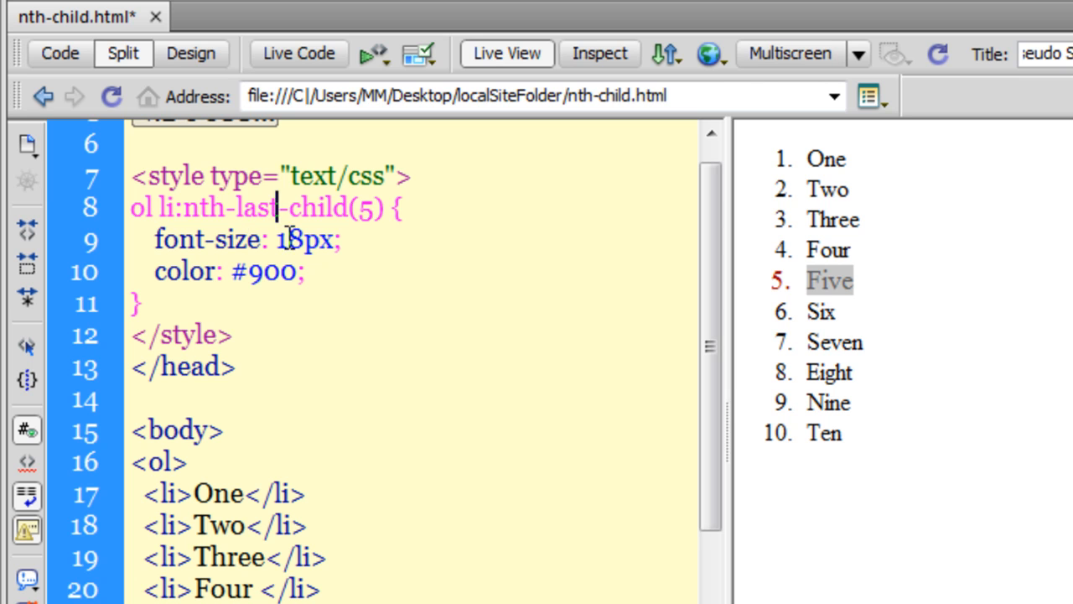
# Change the nth-last-child argument from 5 to 2 so item Nine turns red.
pyautogui.doubleClick(366, 208)
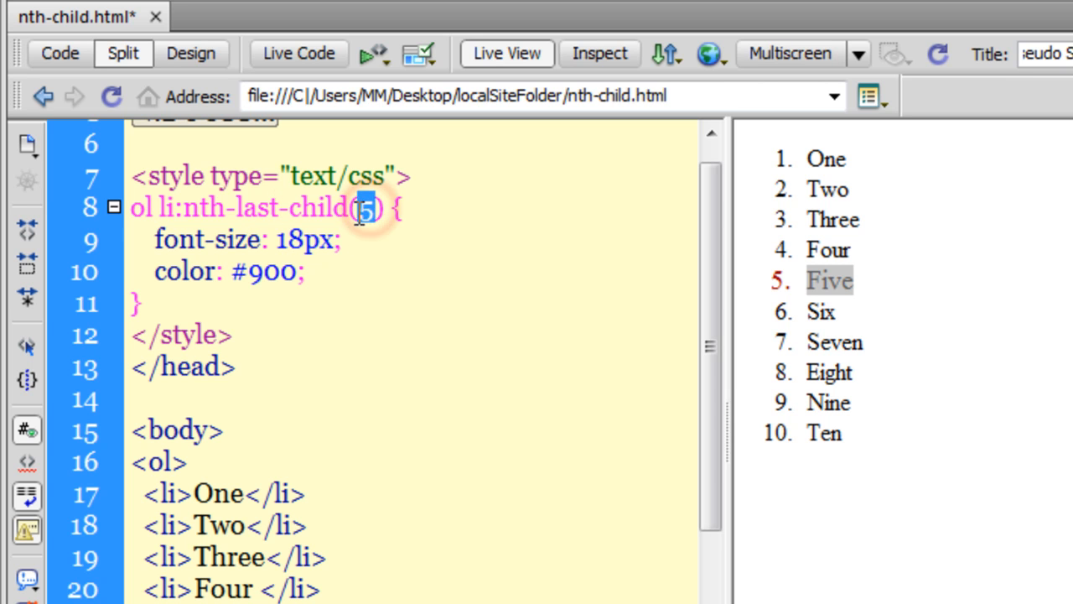
pyautogui.write('2')
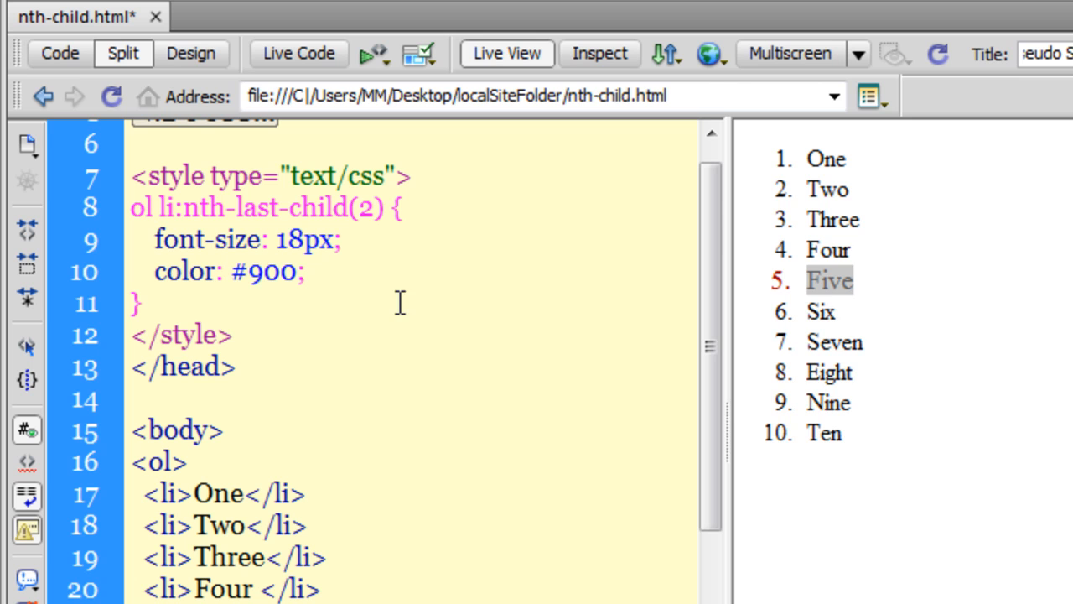
pyautogui.click(507, 52)
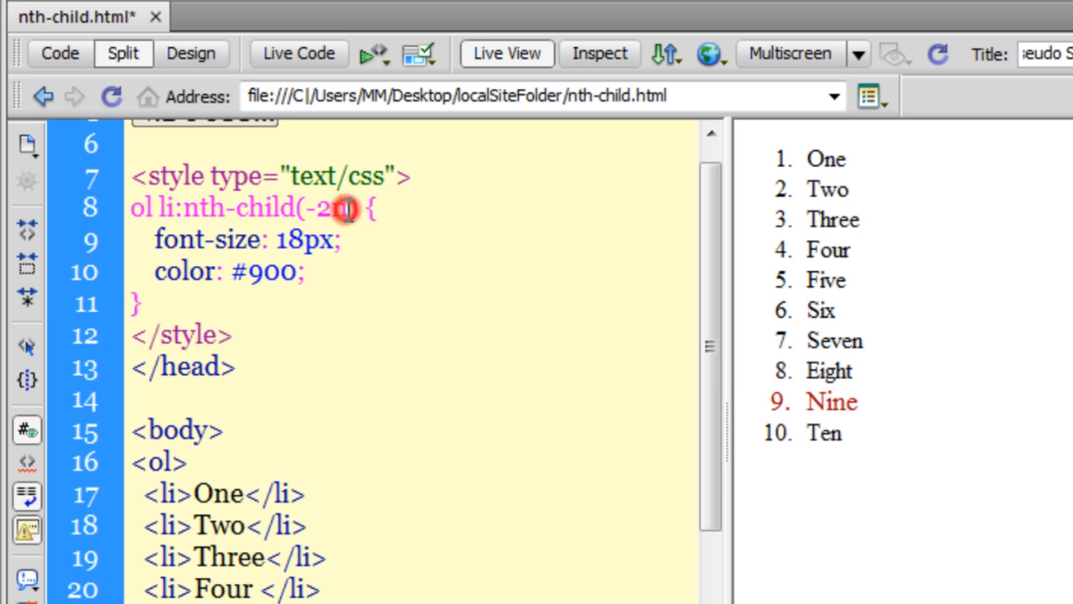
# Rewrite the argument as -n+3 and preview items One, Two and Three in red.
pyautogui.doubleClick(339, 208)
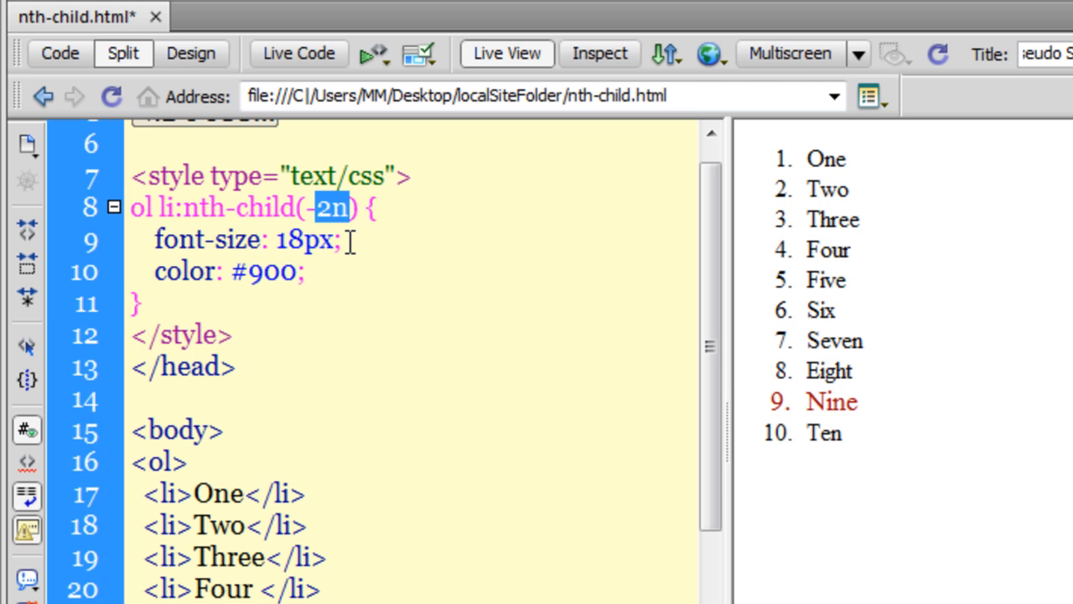
pyautogui.write('n+')
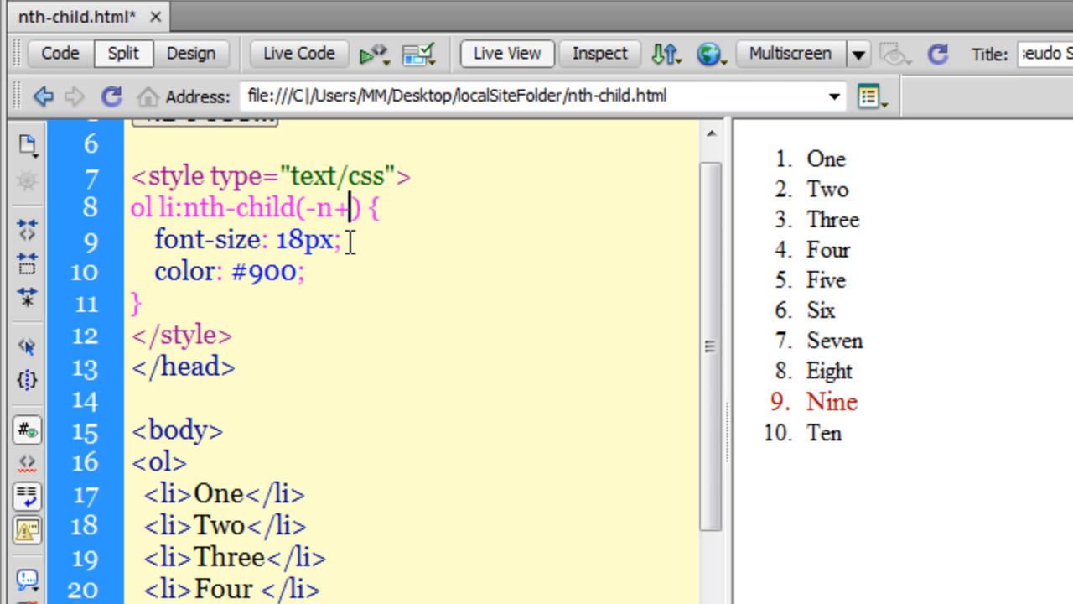
pyautogui.write('3')
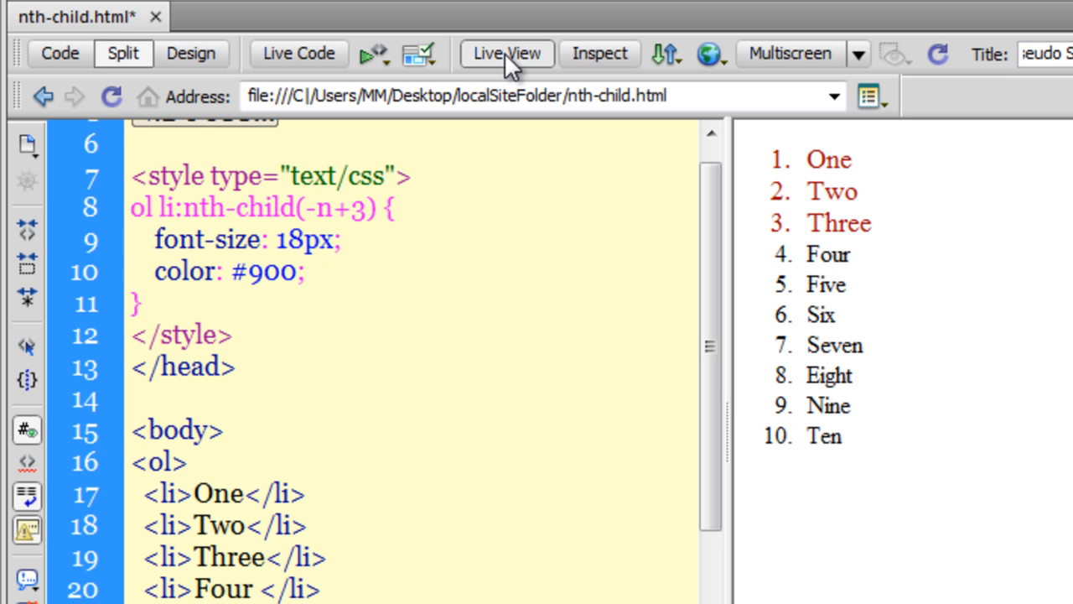
pyautogui.click(363, 208)
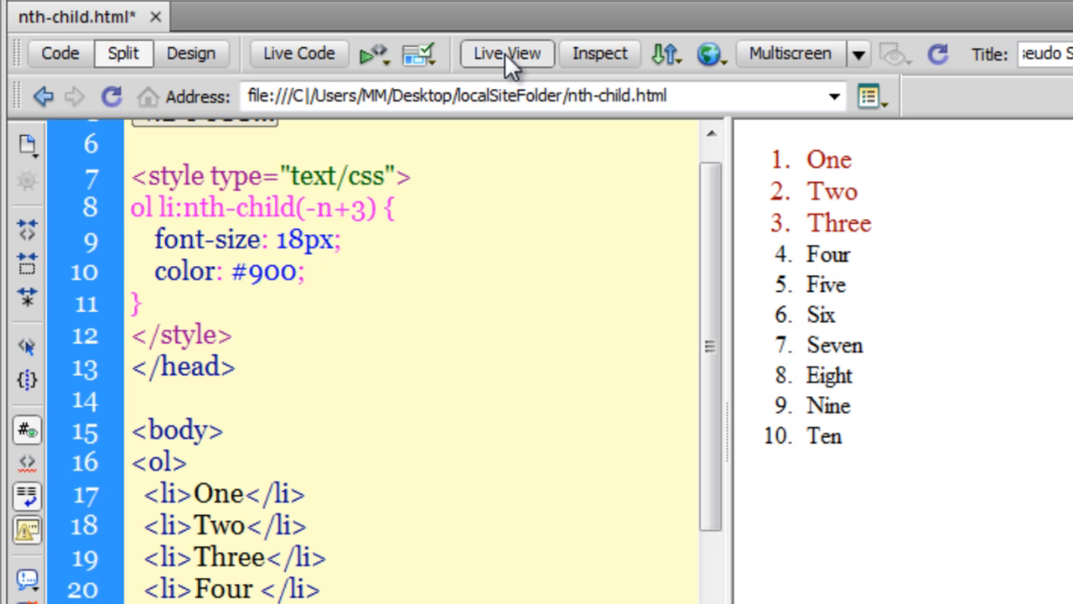
pyautogui.click(366, 208)
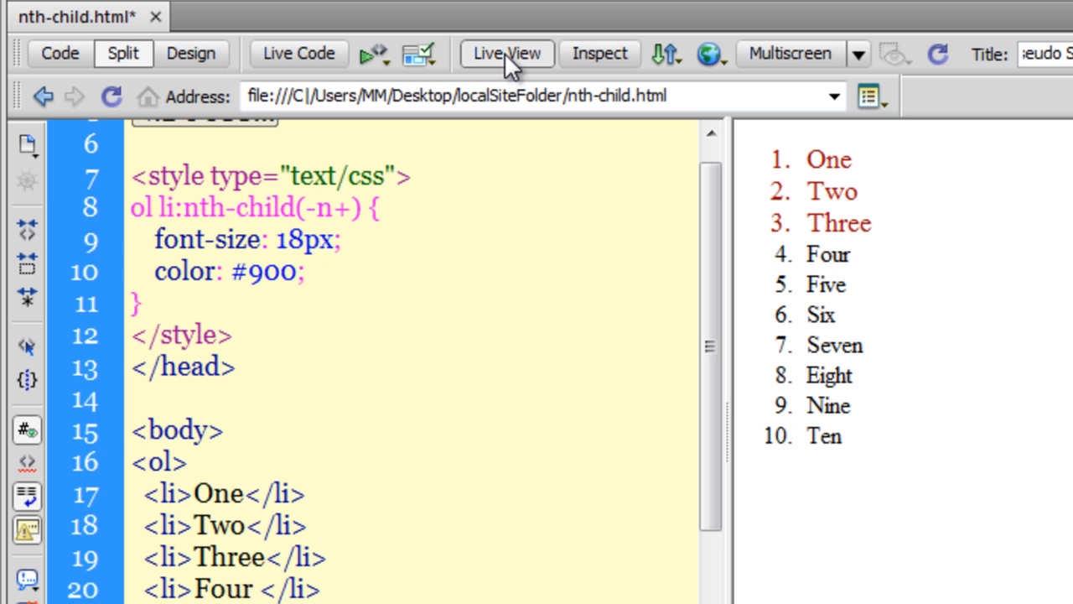
# Change the argument to -n+5 so items One through Five turn red.
pyautogui.write('5')
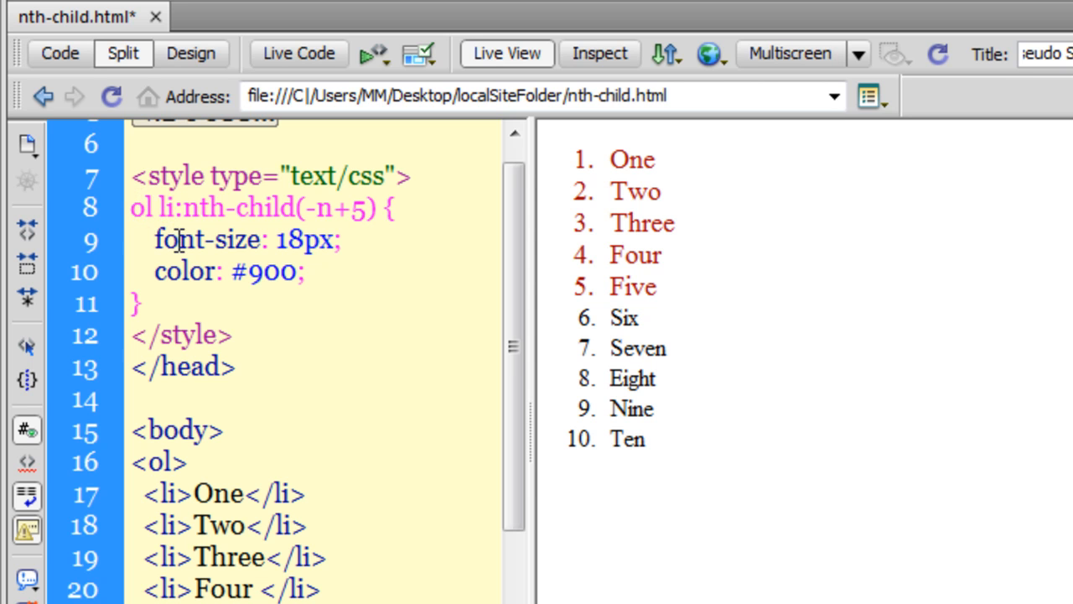
pyautogui.write('not(')
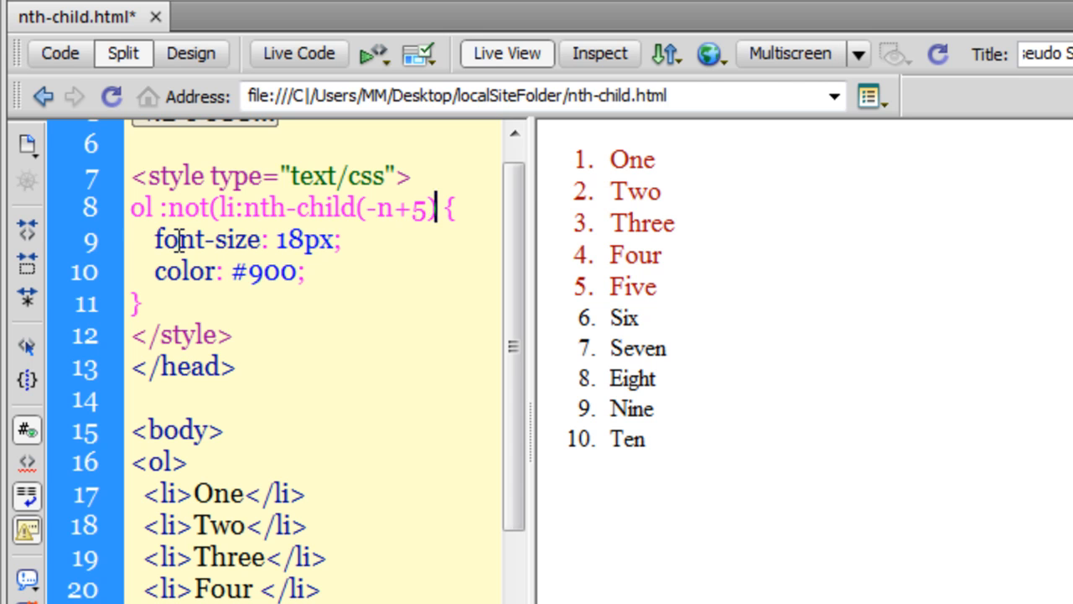
pyautogui.write(')')
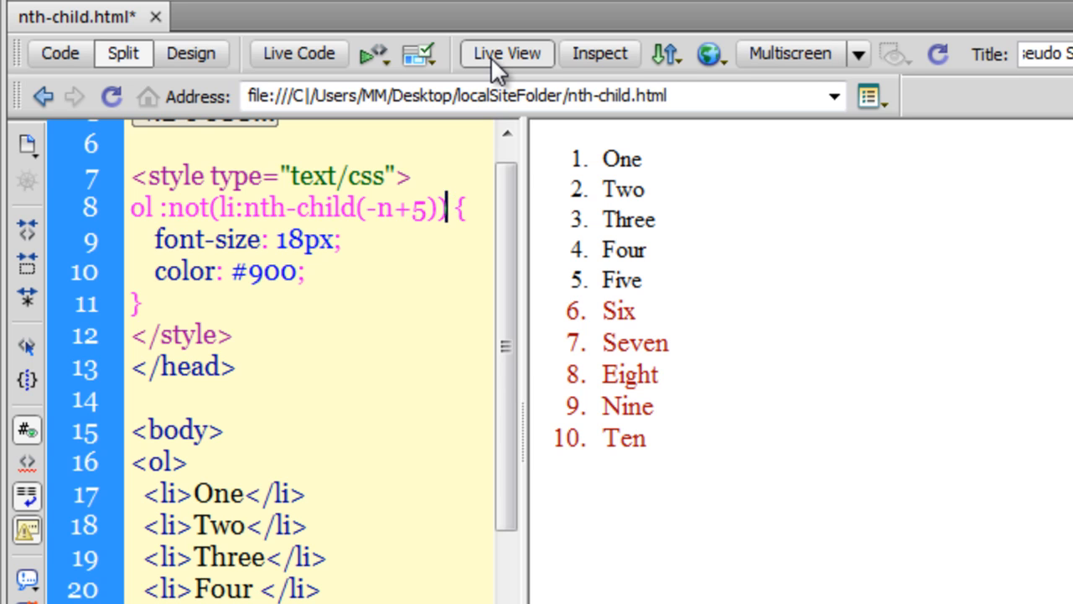
pyautogui.write(')')
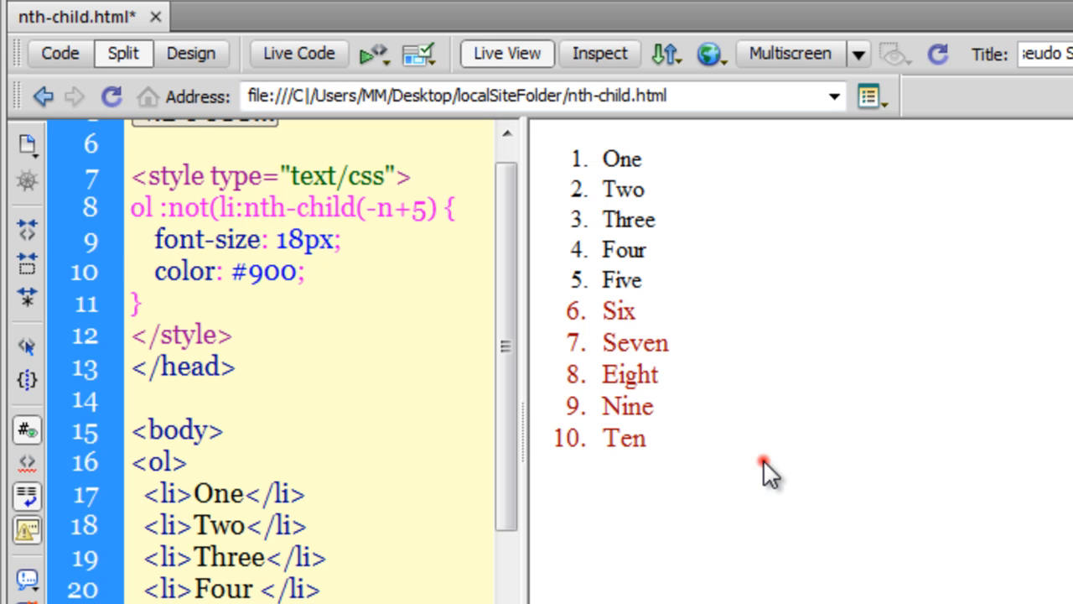
pyautogui.click(217, 208)
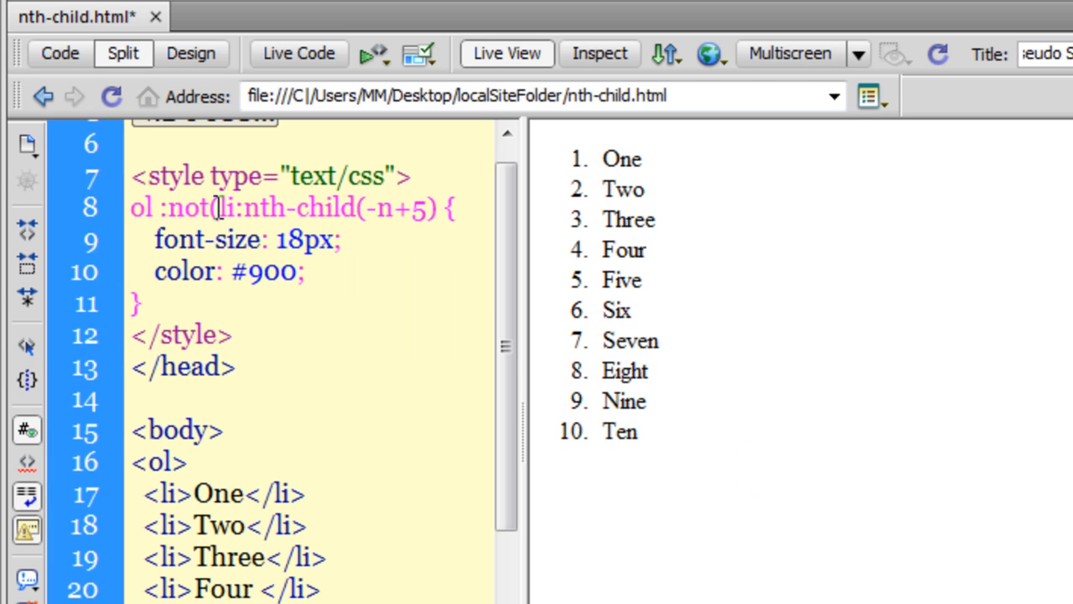
pyautogui.doubleClick(188, 208)
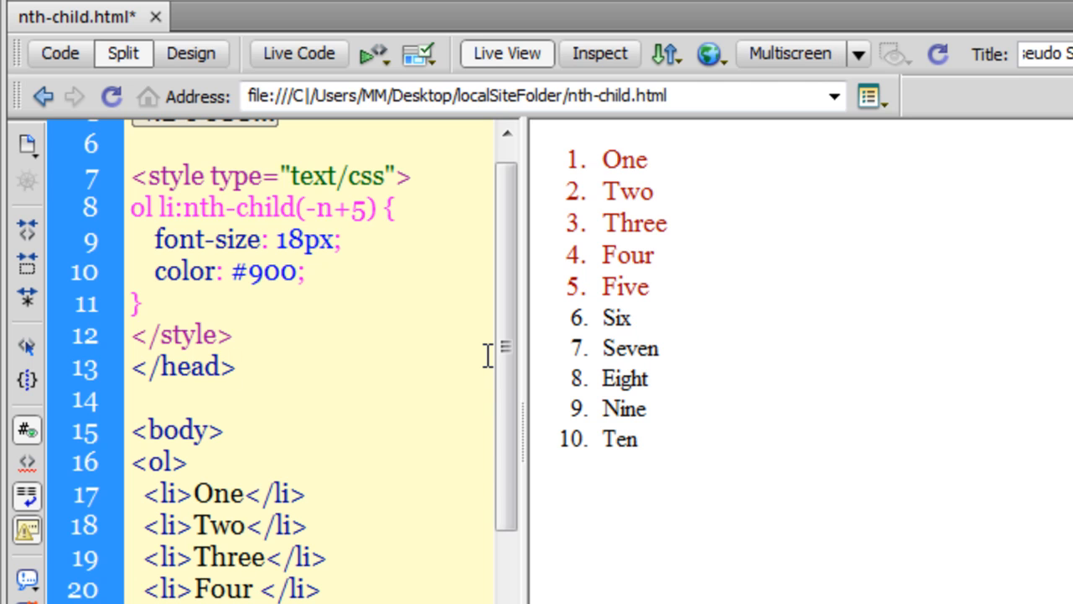
# Replace -n+5 with 2n+1 so the odd items One, Three, Five, Seven, Nine turn red.
pyautogui.click(238, 366)
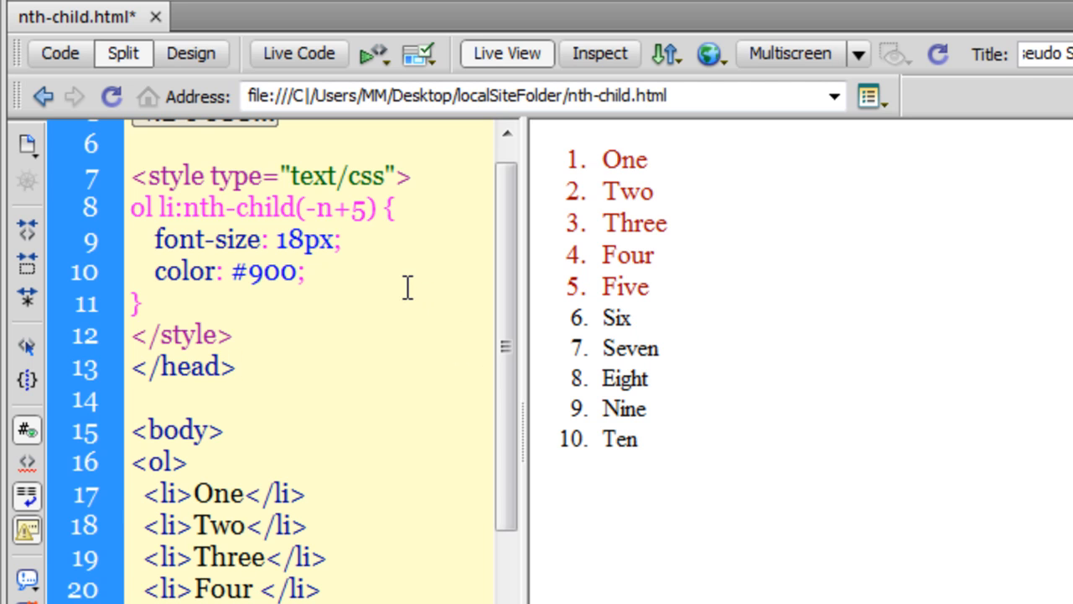
pyautogui.click(238, 366)
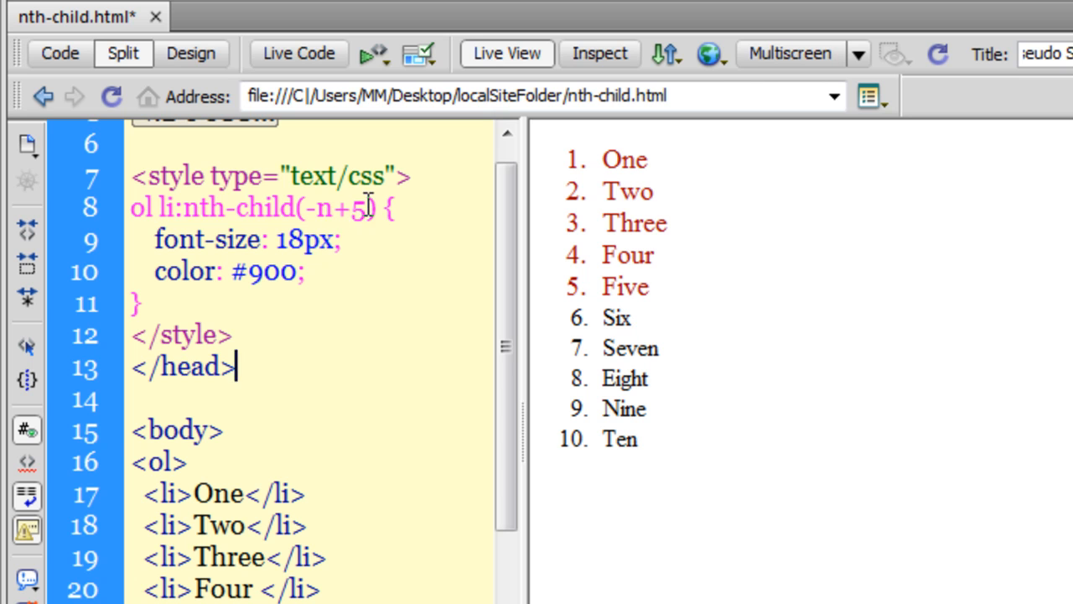
pyautogui.moveTo(317, 208); pyautogui.dragTo(367, 208)
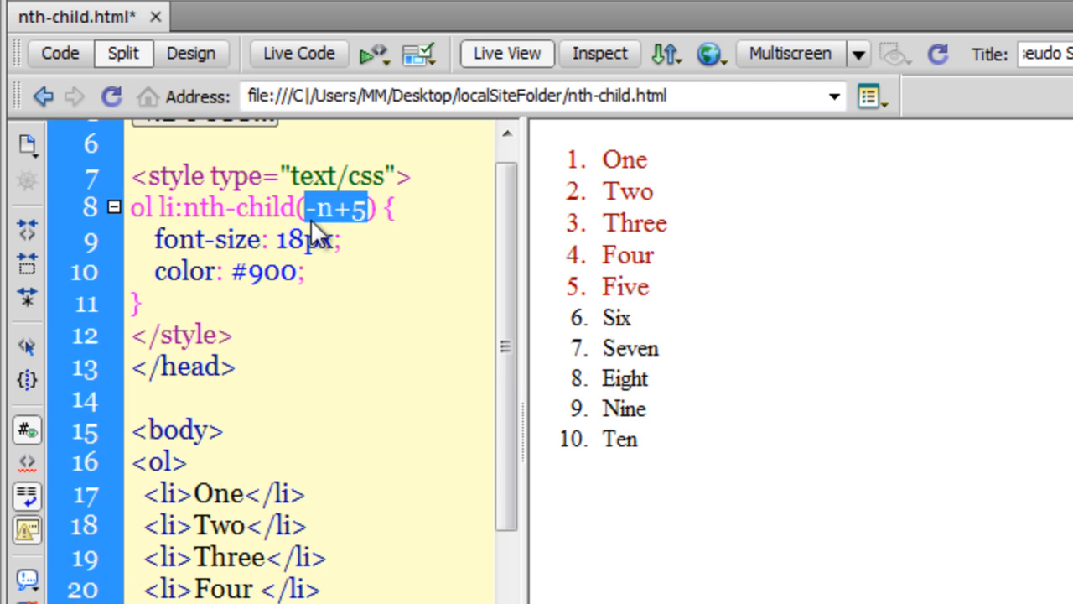
pyautogui.write('an')
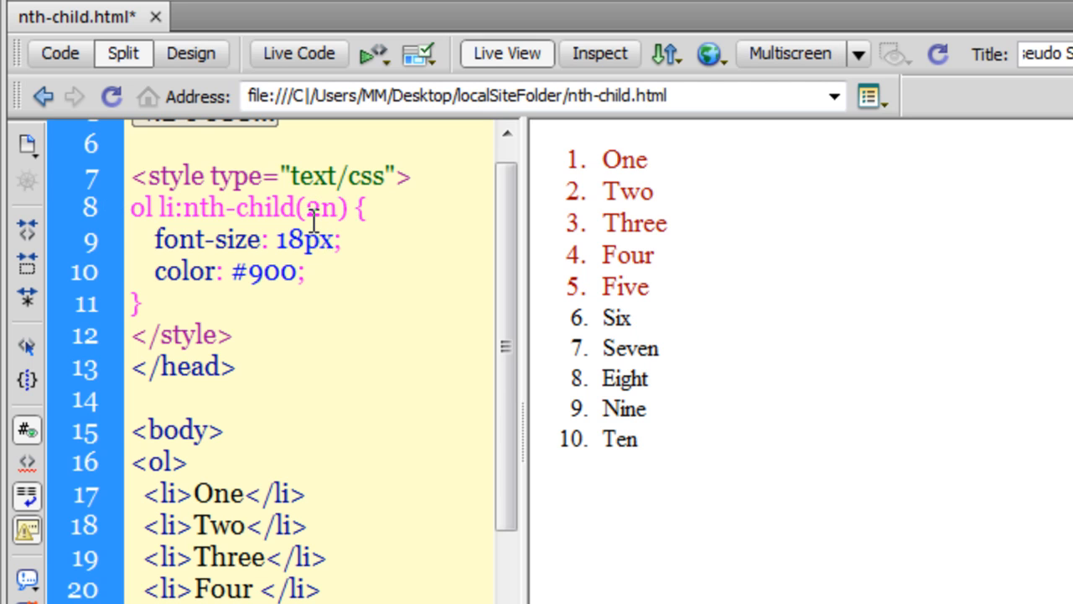
pyautogui.write('_1')
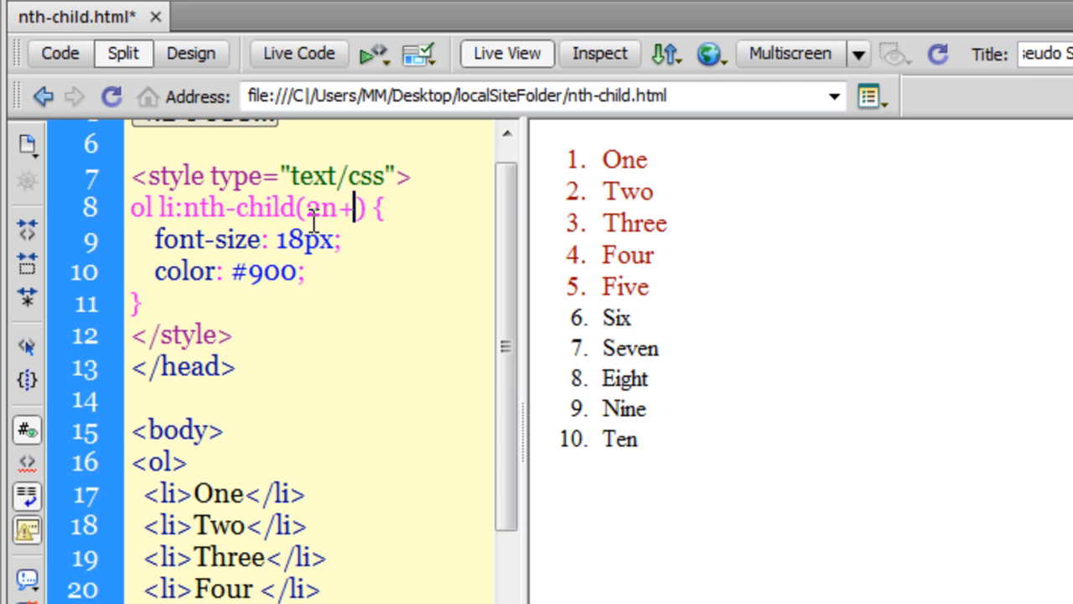
pyautogui.write('1')
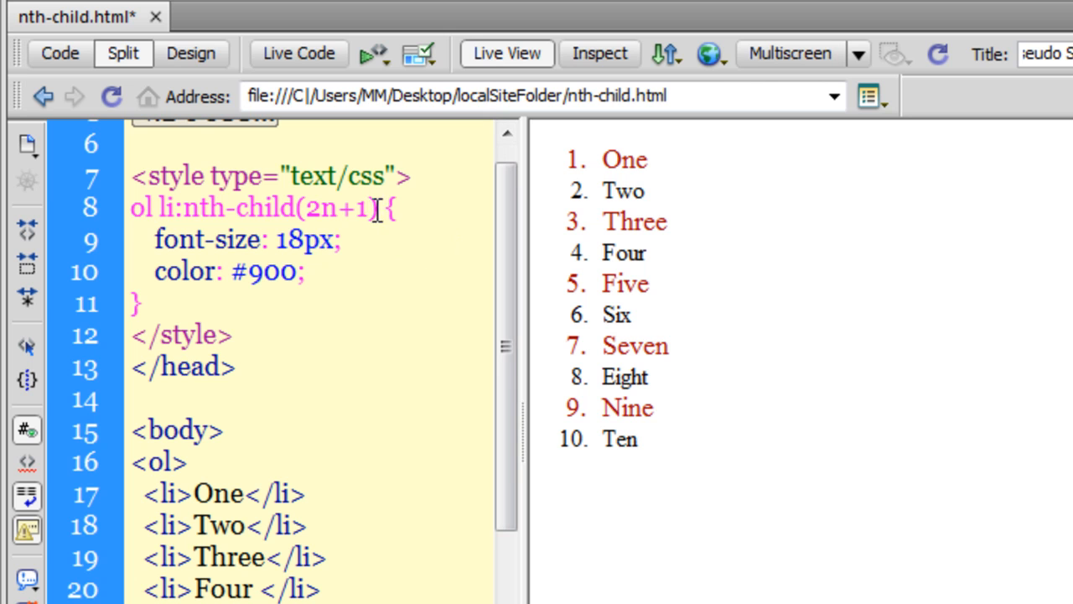
pyautogui.doubleClick(361, 208)
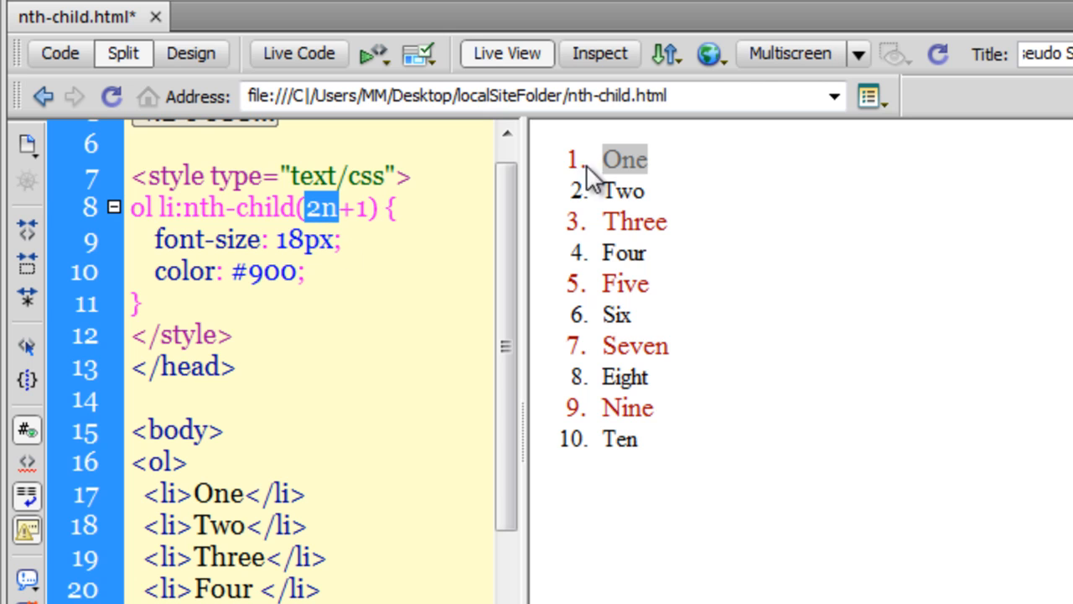
pyautogui.moveTo(596, 426)
pyautogui.write('2')
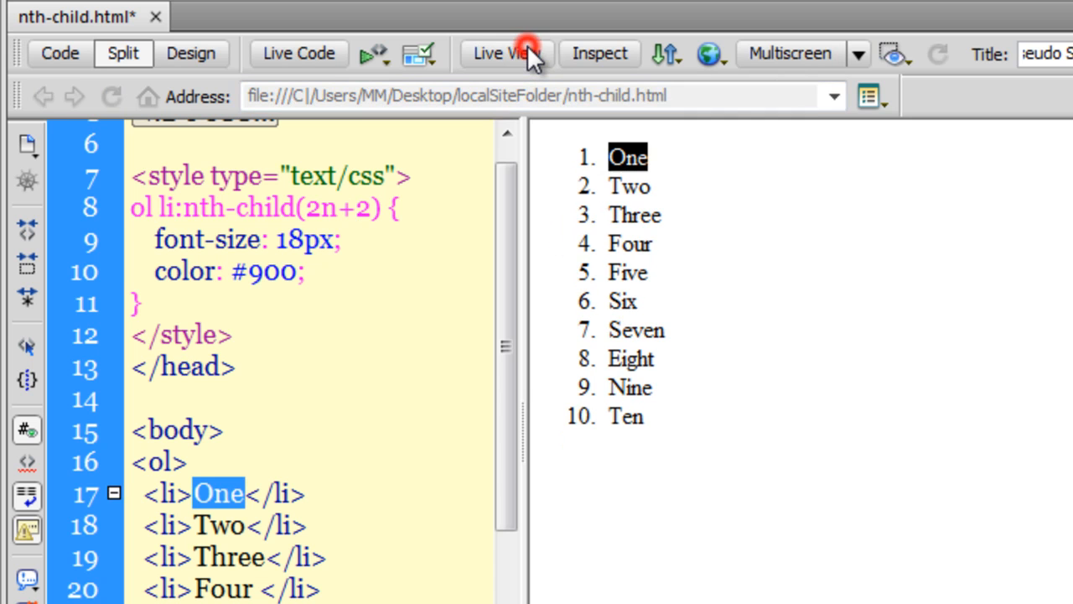
# Preview 2n+2 on even items, then change the multiplier to 3 for 3n+2.
pyautogui.click(506, 52)
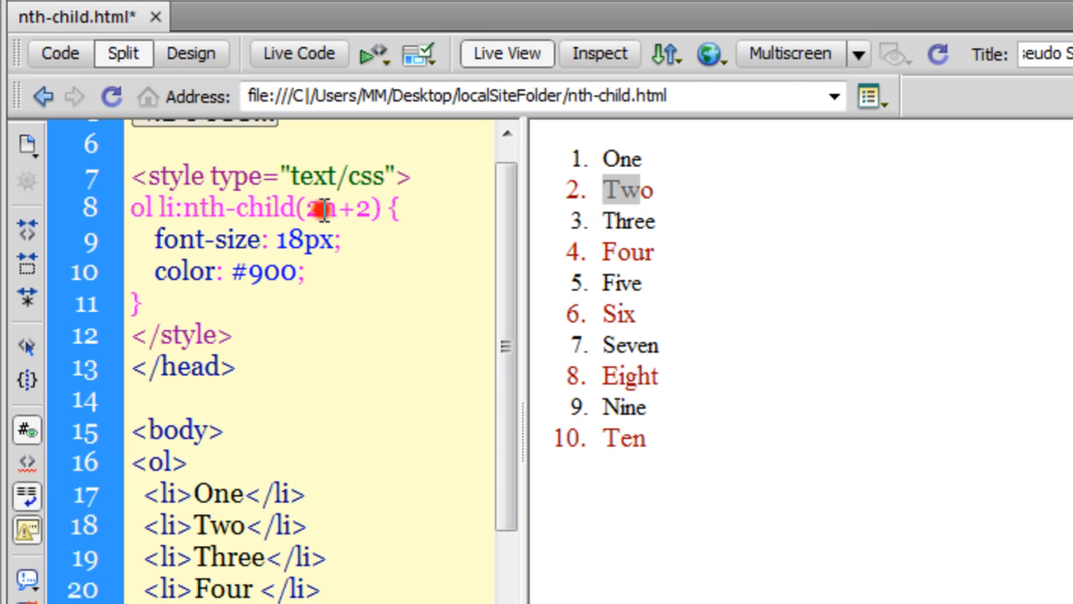
pyautogui.doubleClick(319, 208)
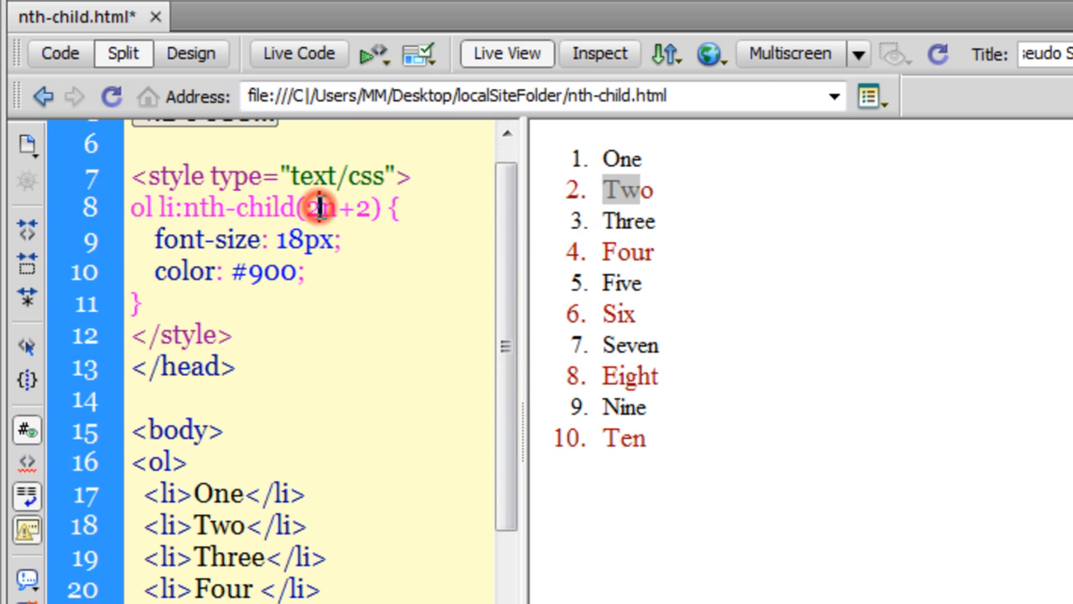
pyautogui.doubleClick(312, 208)
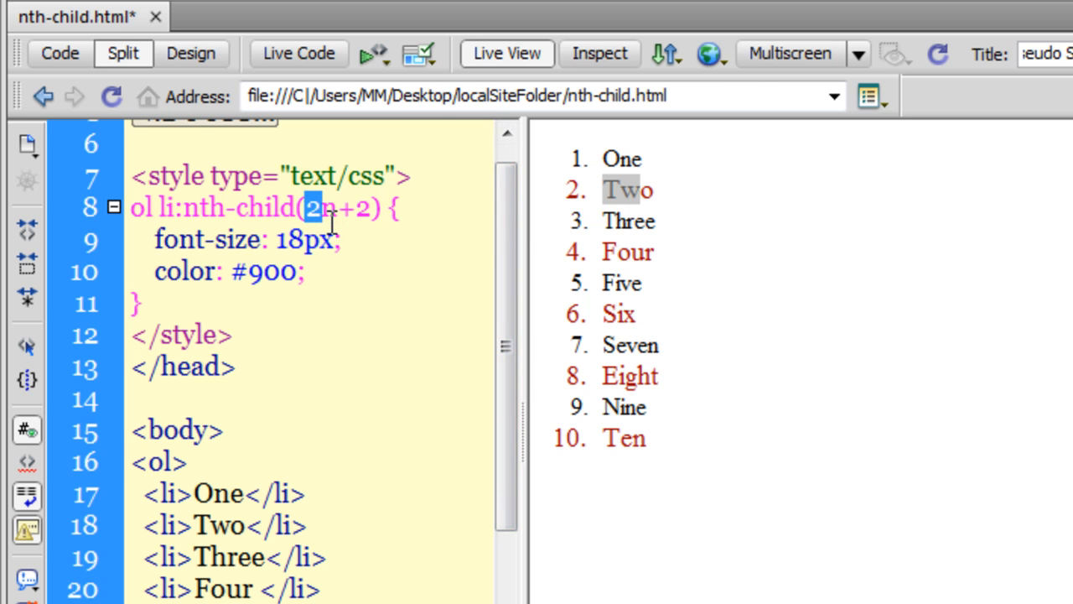
pyautogui.write('3')
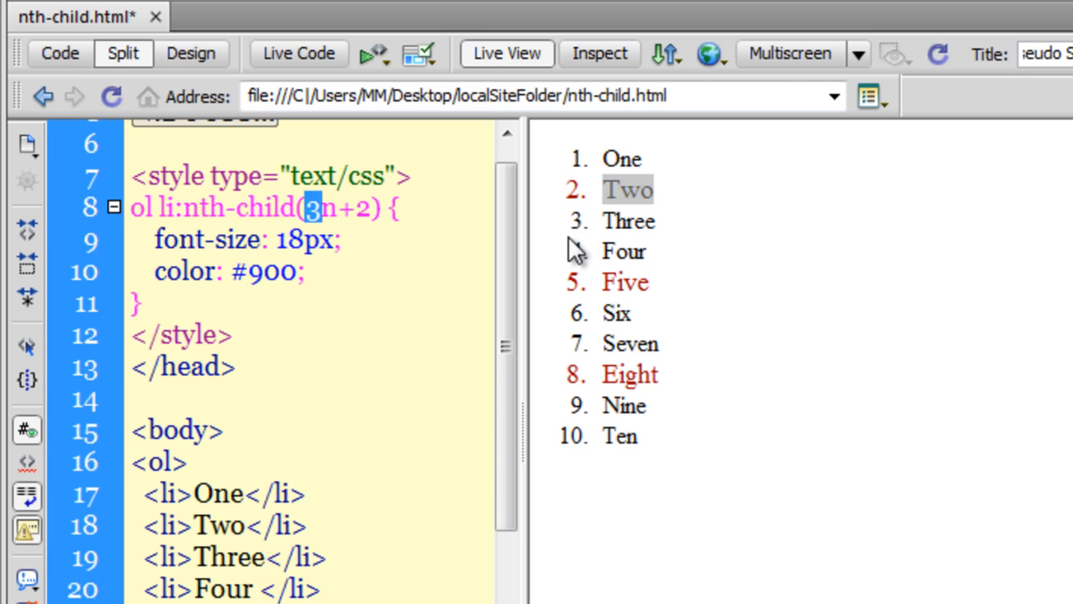
pyautogui.moveTo(591, 386)
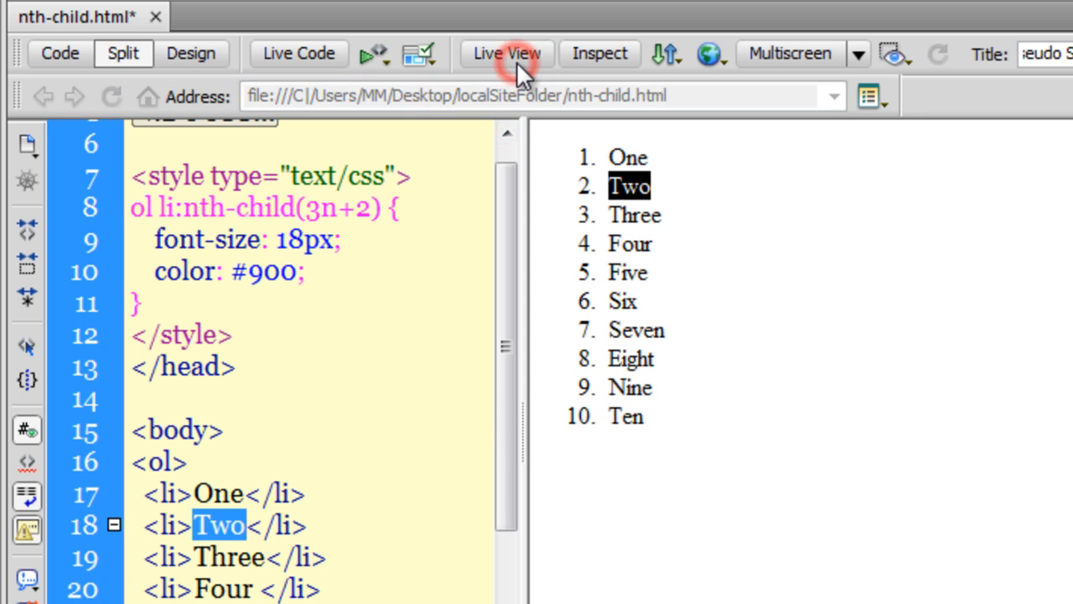
pyautogui.moveTo(516, 59)
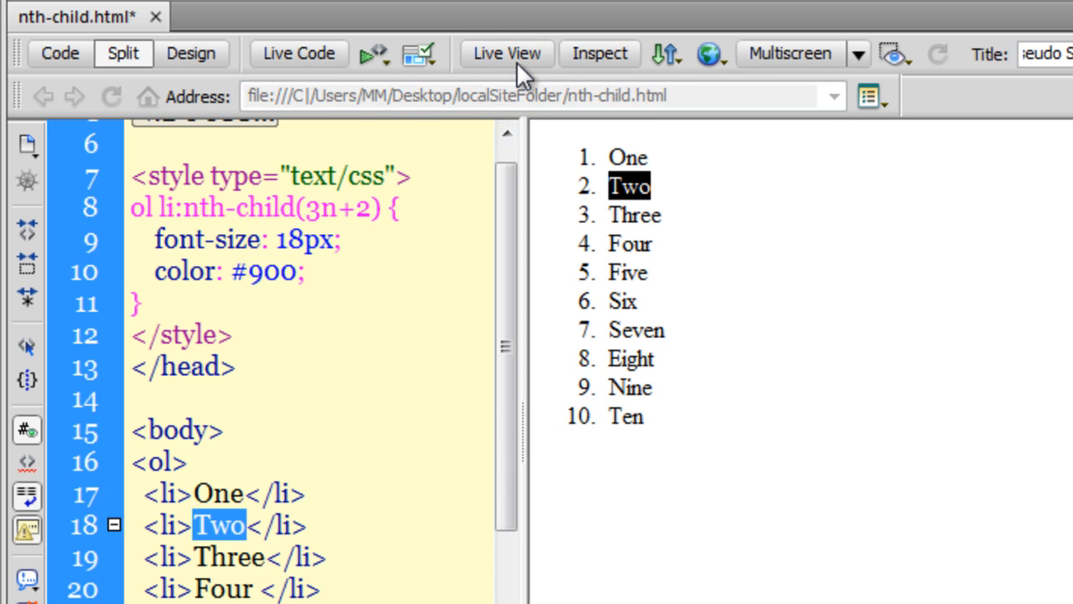